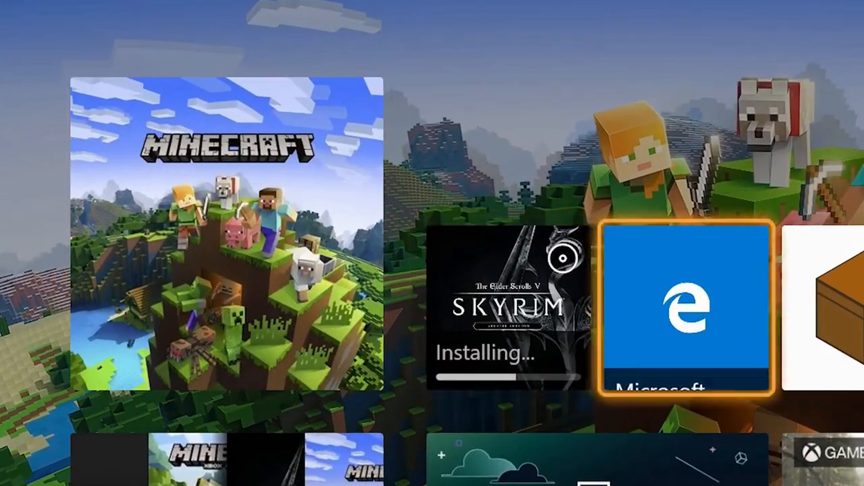
Search 'Mc a' on the Xbox dashboard and launch the installed MC Addons Manager
{"action": "left_click", "coordinate": [229, 236]}
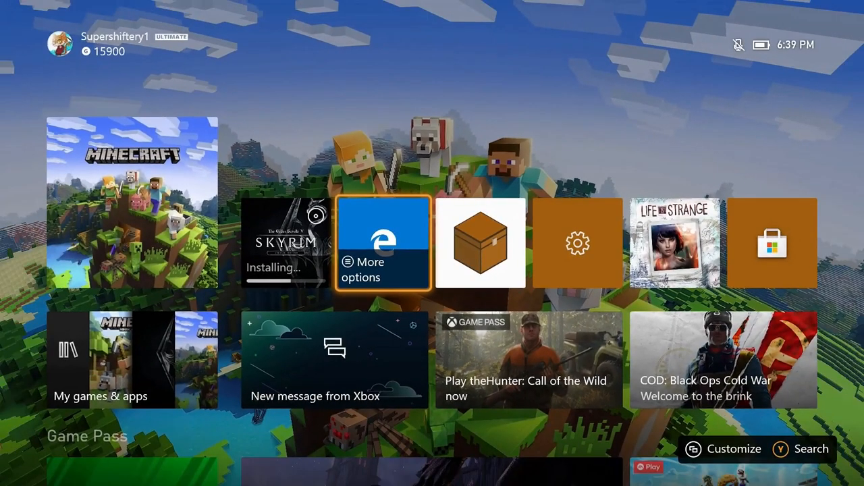
{"action": "mouse_move", "coordinate": [480, 243]}
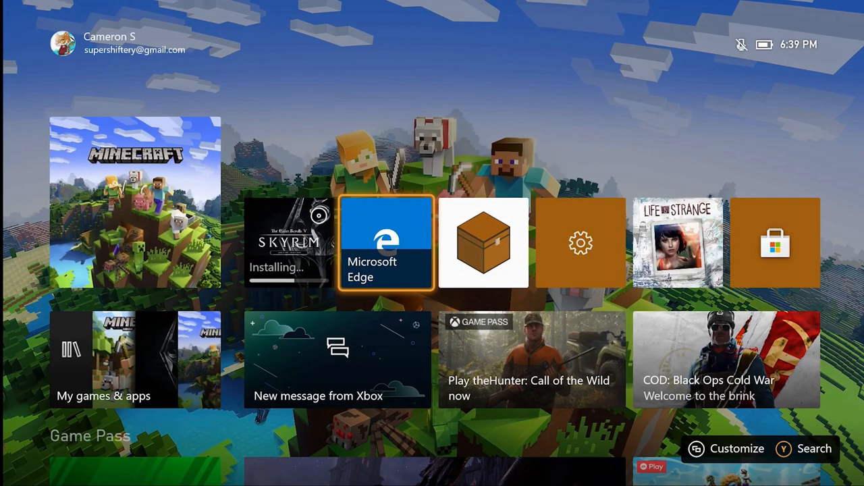
{"action": "left_click", "coordinate": [814, 448]}
{"action": "type", "text": "M"}
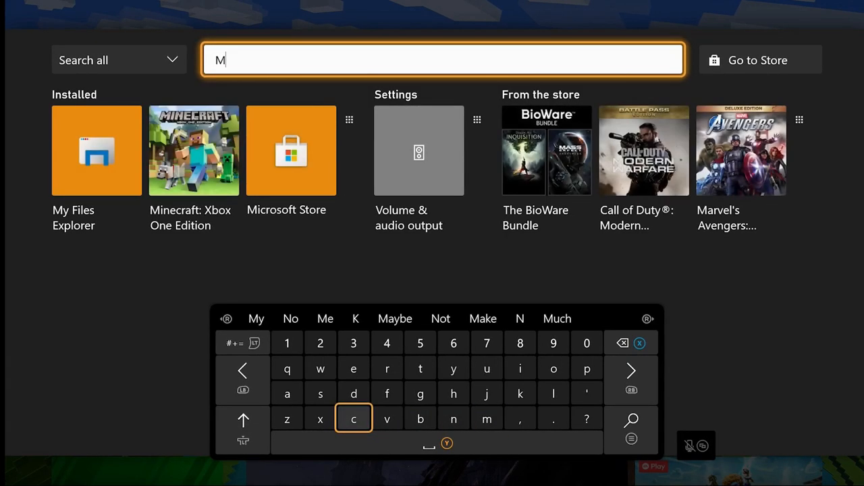
{"action": "left_click", "coordinate": [353, 419]}
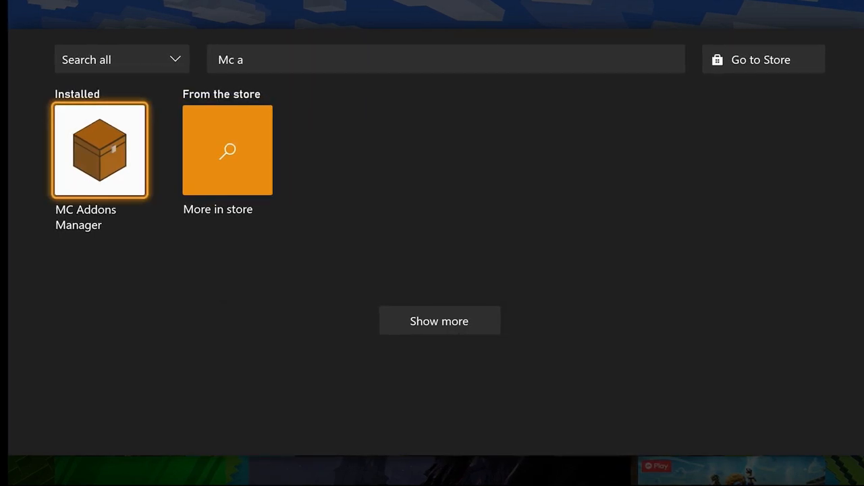
{"action": "left_click", "coordinate": [99, 150]}
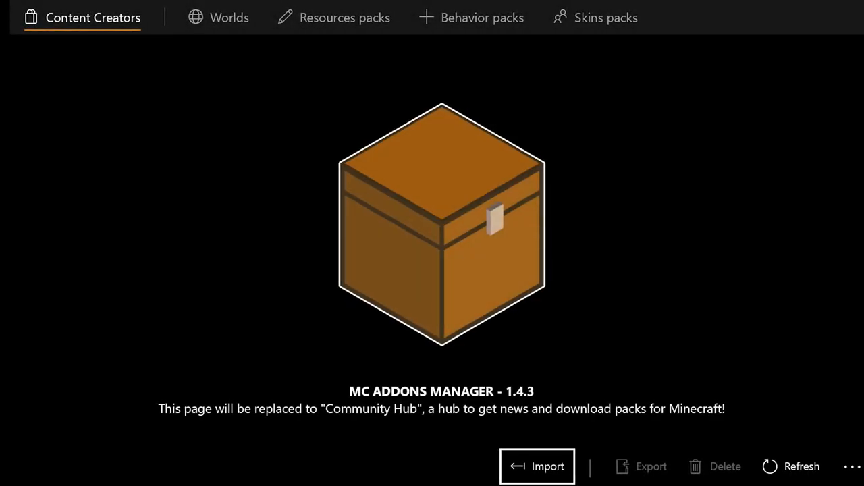
{"action": "mouse_move", "coordinate": [380, 266]}
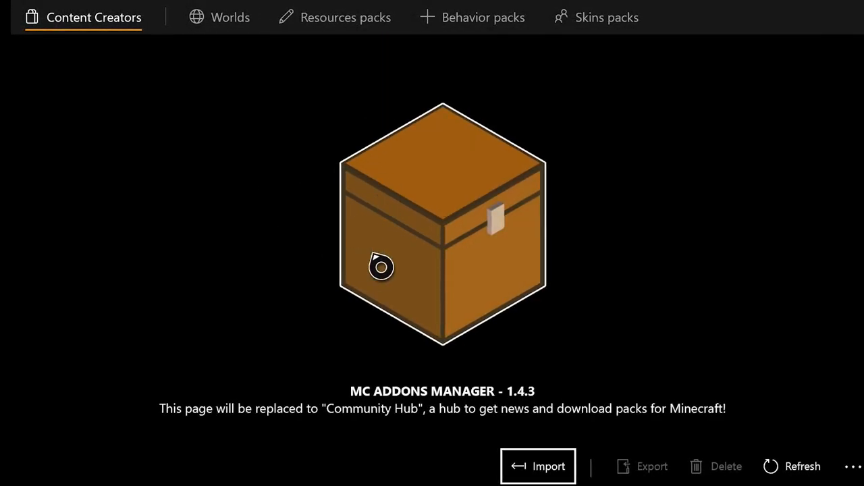
{"action": "mouse_move", "coordinate": [215, 107]}
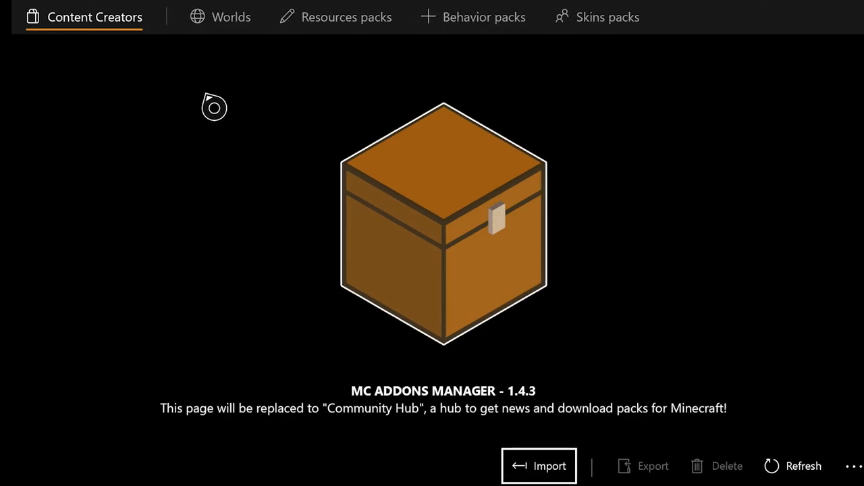
{"action": "mouse_move", "coordinate": [243, 106]}
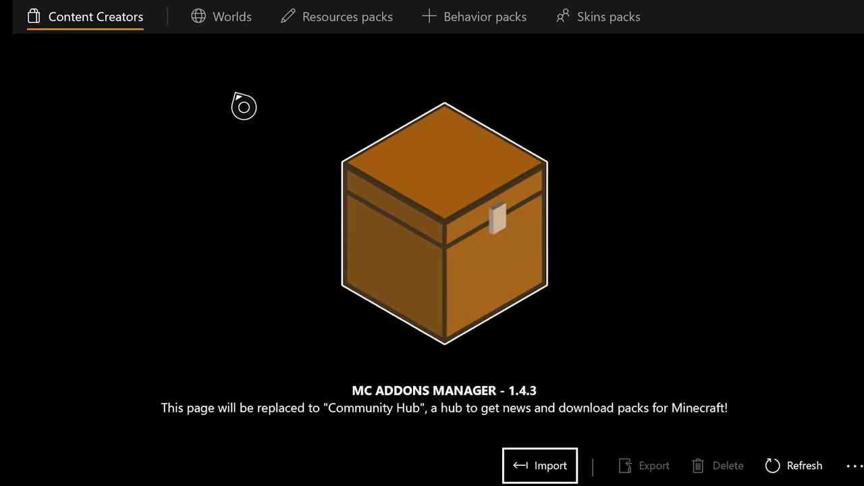
{"action": "mouse_move", "coordinate": [235, 43]}
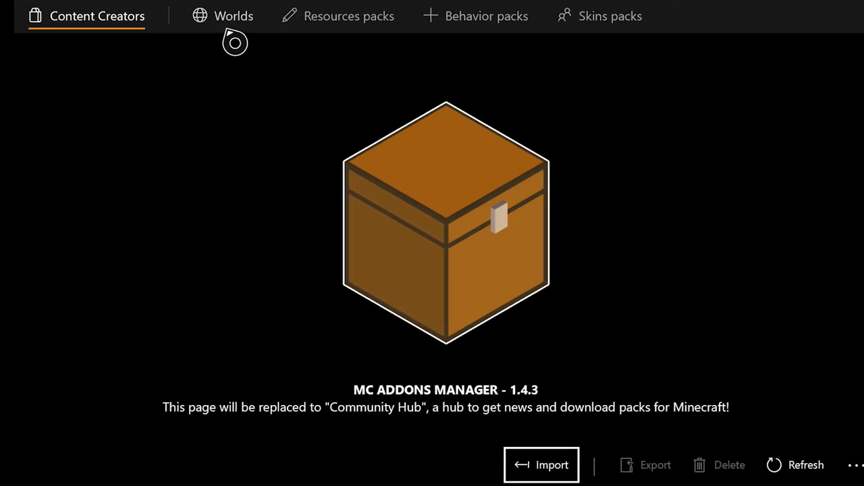
Open the Worlds tab, then tick and untick the first My World entry
{"action": "left_click", "coordinate": [234, 15]}
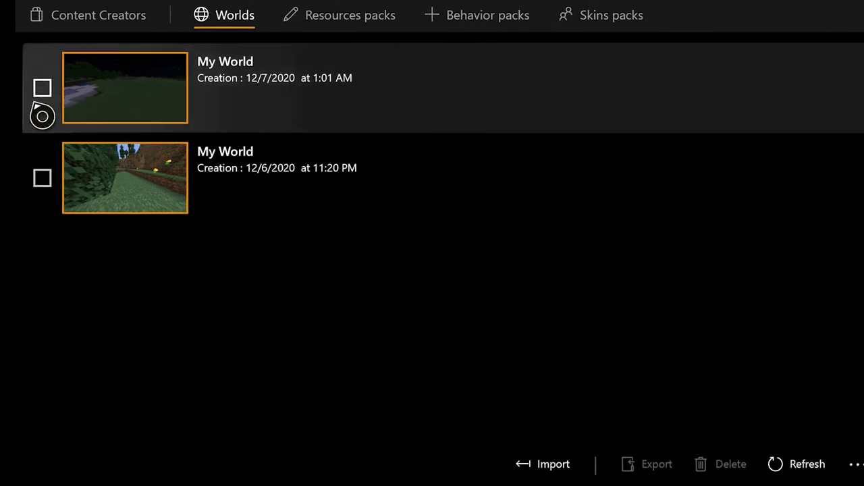
{"action": "left_click", "coordinate": [42, 88]}
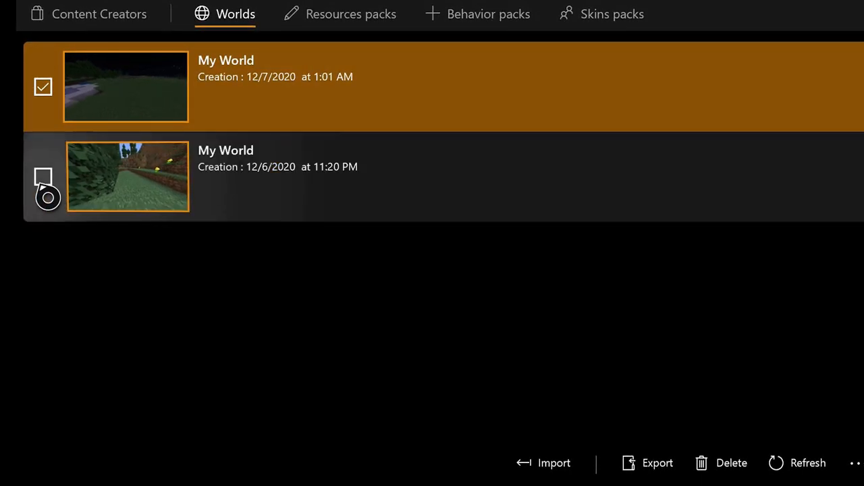
{"action": "left_click", "coordinate": [42, 86]}
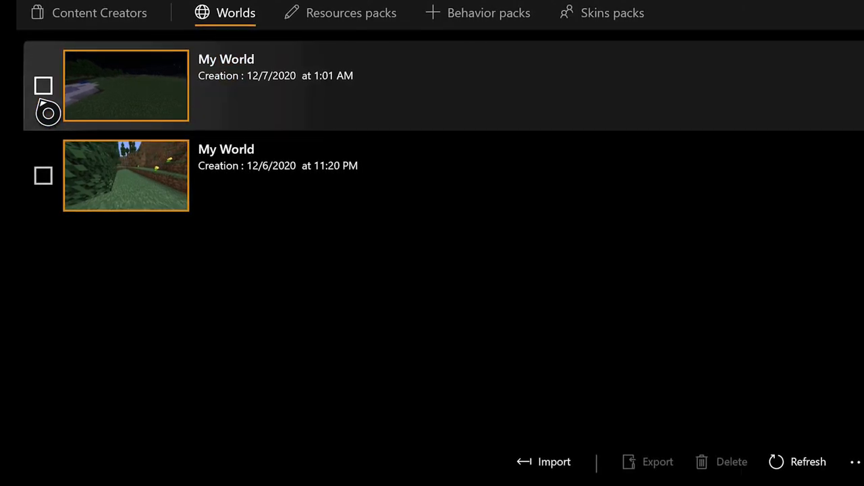
{"action": "mouse_move", "coordinate": [464, 374]}
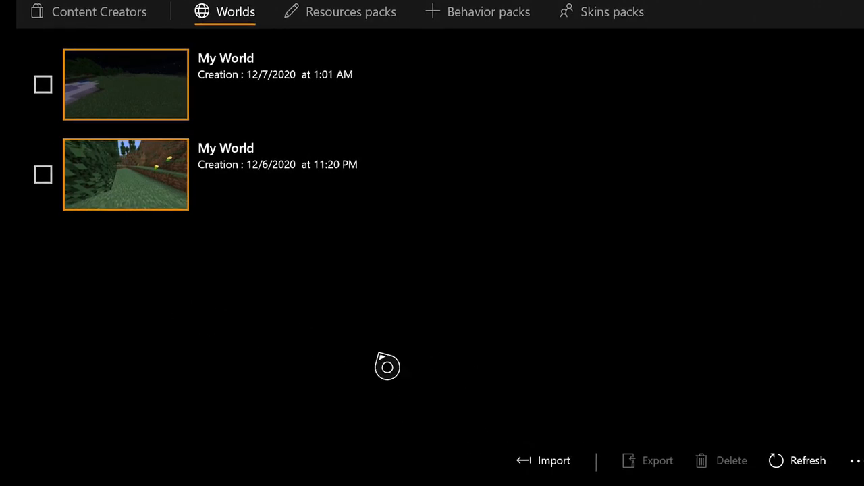
{"action": "mouse_move", "coordinate": [354, 19]}
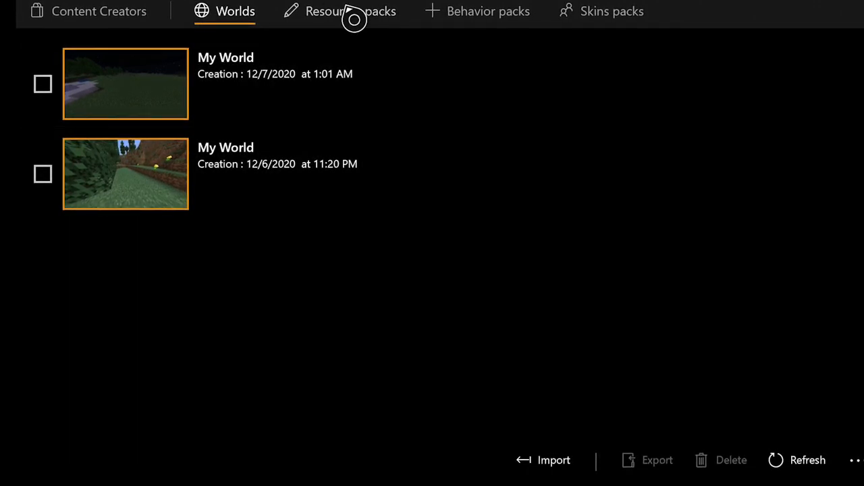
Browse the Resources, Behavior and Skins pack lists in turn, then leave via the Xbox button
{"action": "left_click", "coordinate": [339, 11]}
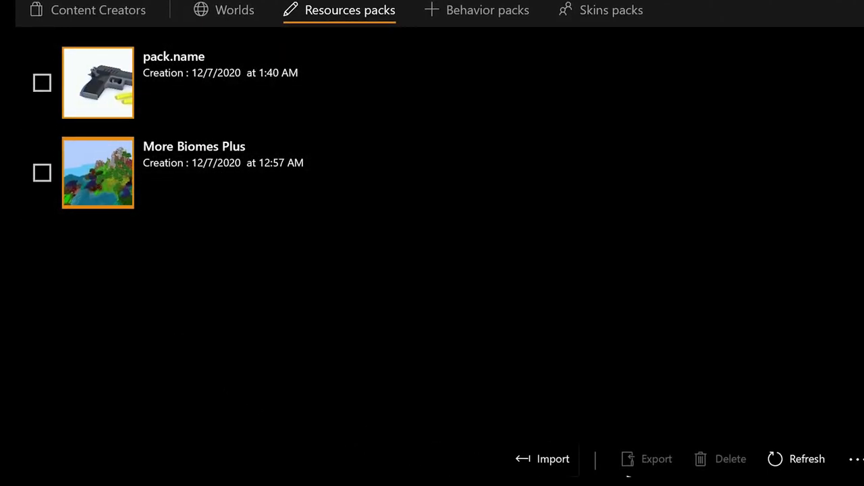
{"action": "mouse_move", "coordinate": [355, 174]}
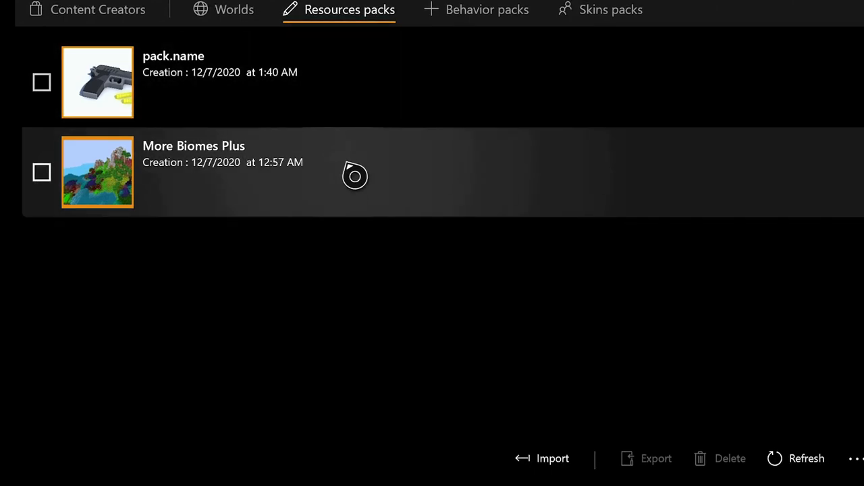
{"action": "mouse_move", "coordinate": [476, 172]}
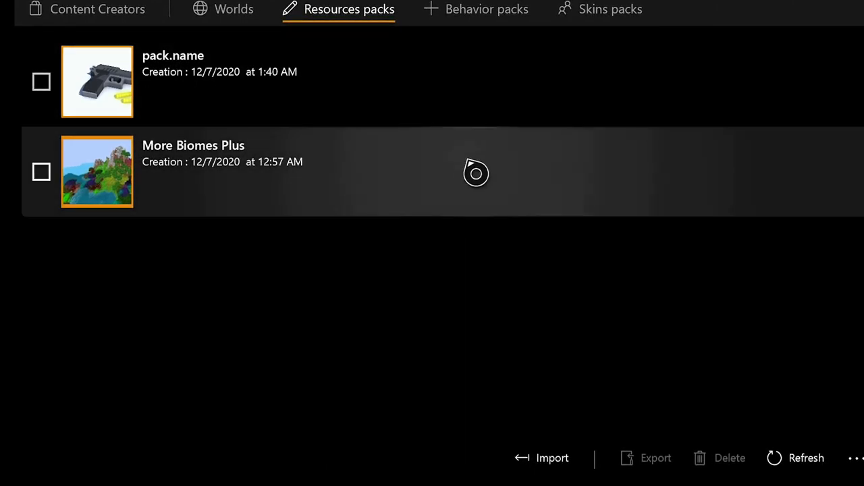
{"action": "left_click", "coordinate": [485, 9]}
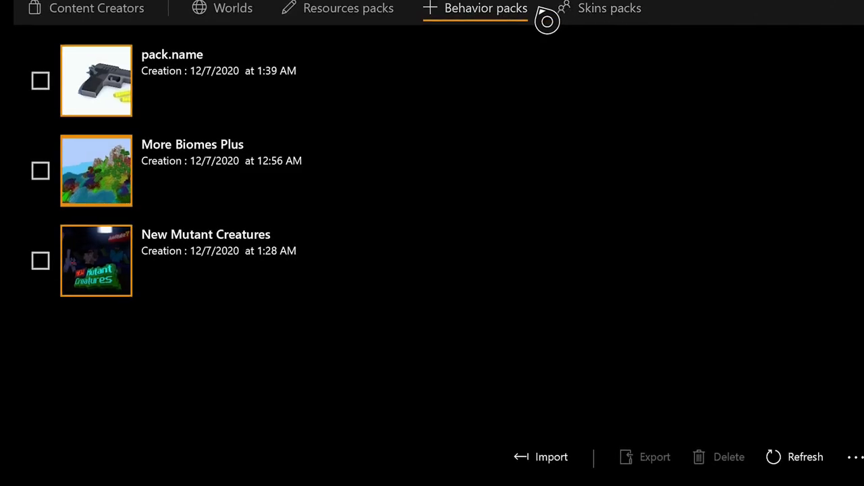
{"action": "mouse_move", "coordinate": [586, 28]}
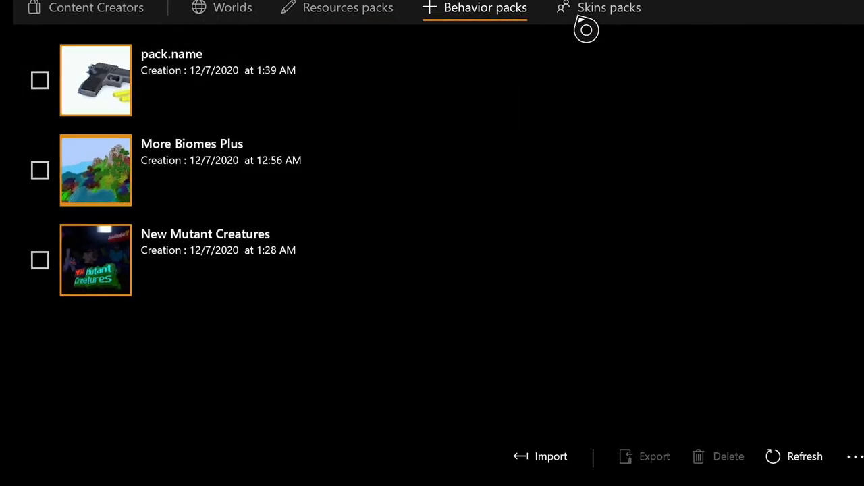
{"action": "left_click", "coordinate": [609, 8]}
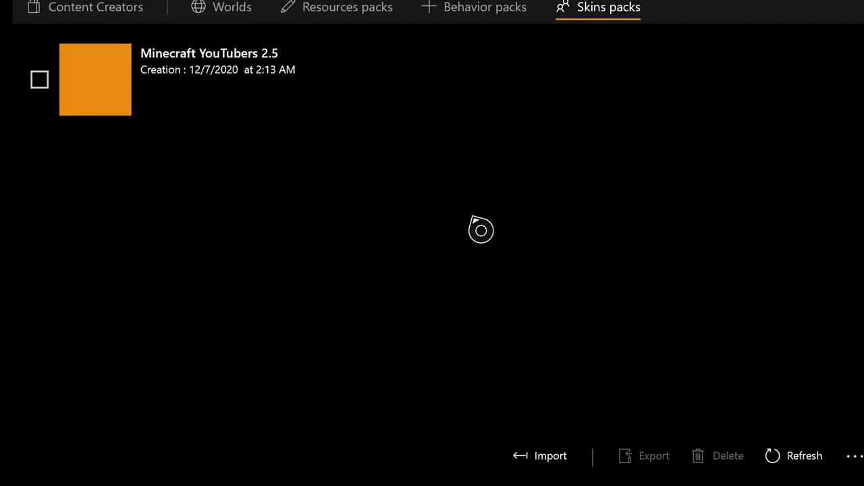
{"action": "key", "text": "Xbox"}
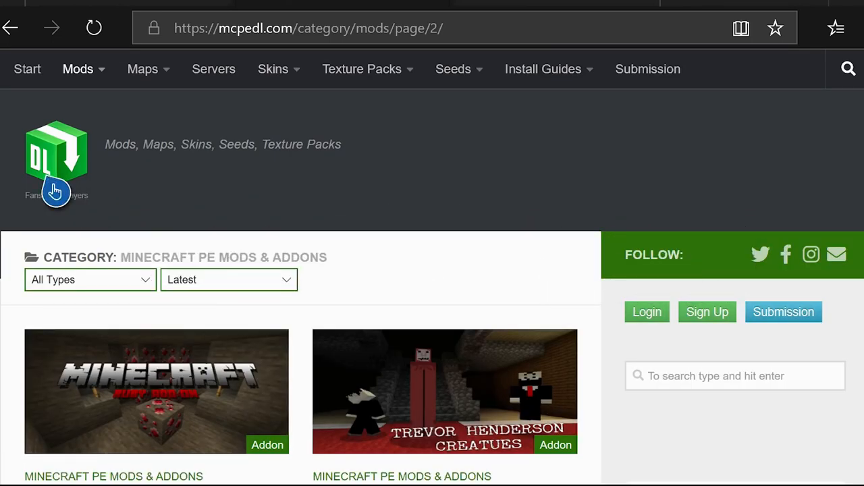
Visit the MCPEDL home page, return to mods page 2 and scroll its listings
{"action": "left_click", "coordinate": [56, 148]}
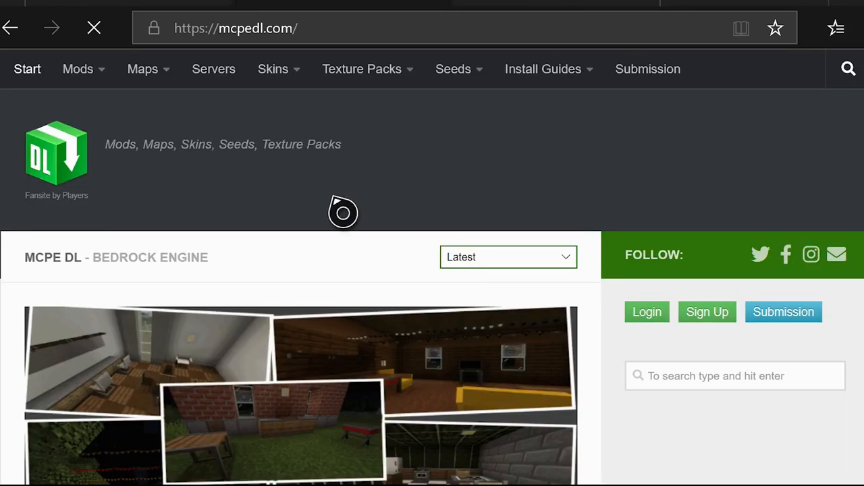
{"action": "scroll", "scroll_direction": "down", "scroll_amount": 3}
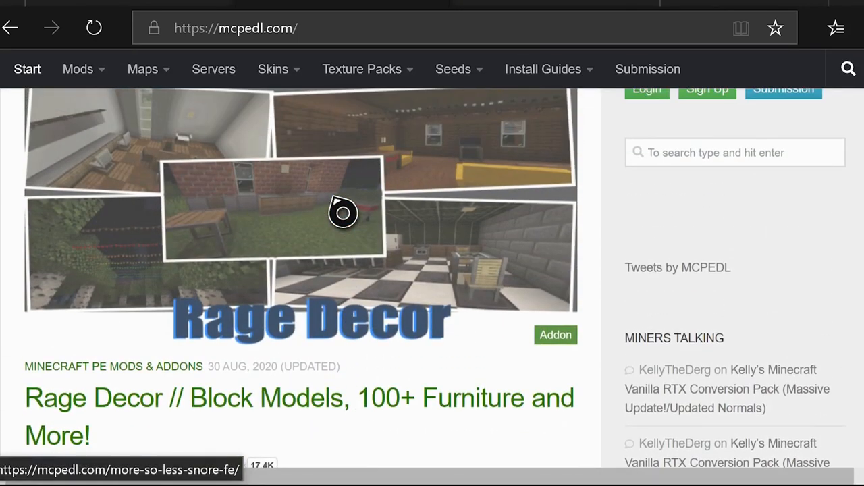
{"action": "scroll", "scroll_direction": "up", "scroll_amount": 3}
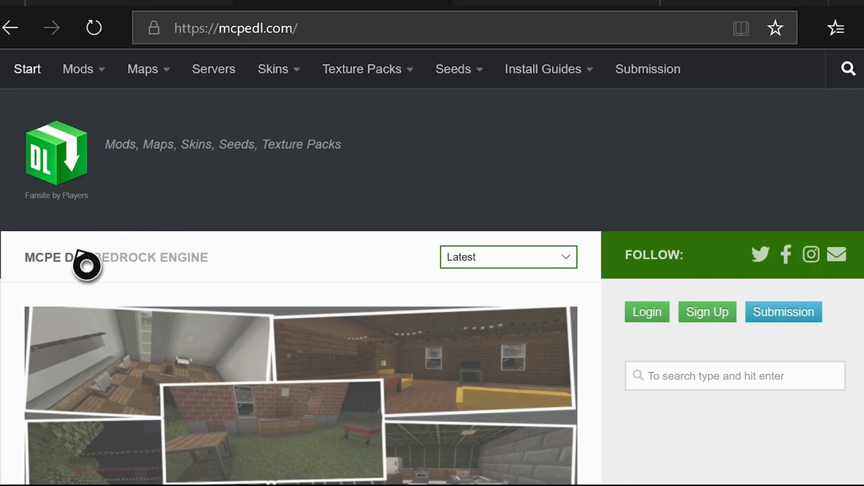
{"action": "mouse_move", "coordinate": [513, 452]}
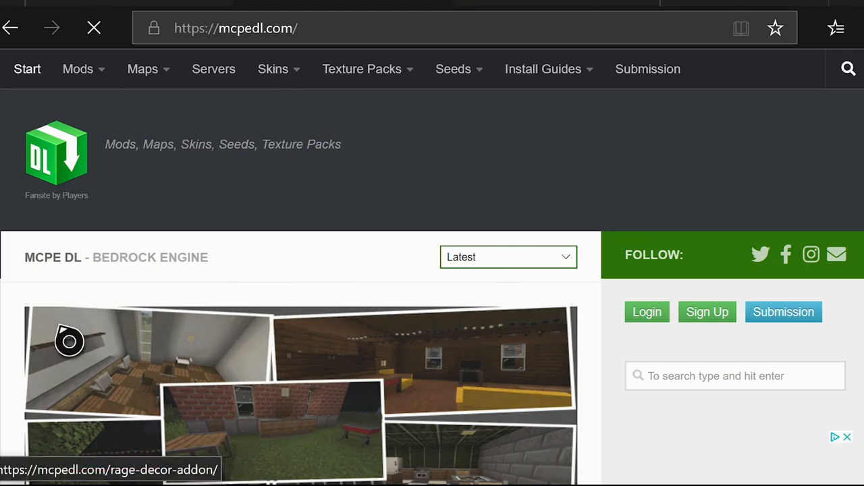
{"action": "left_click", "coordinate": [51, 27]}
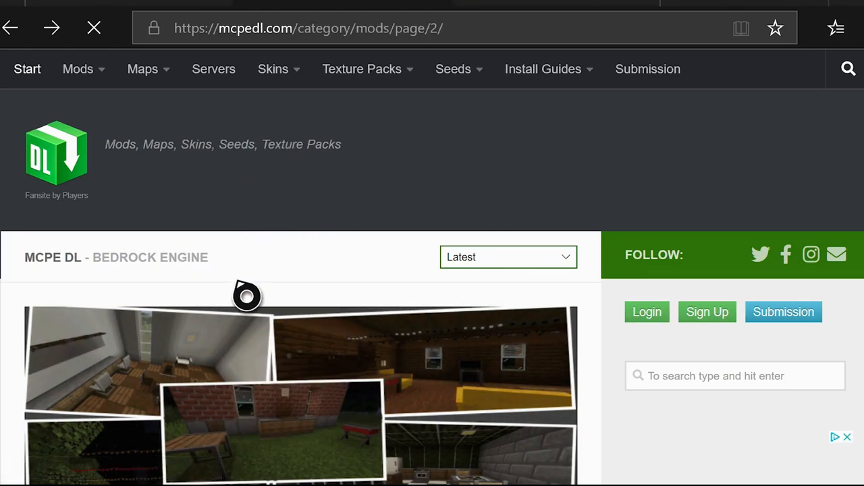
{"action": "scroll", "scroll_direction": "down", "scroll_amount": 3}
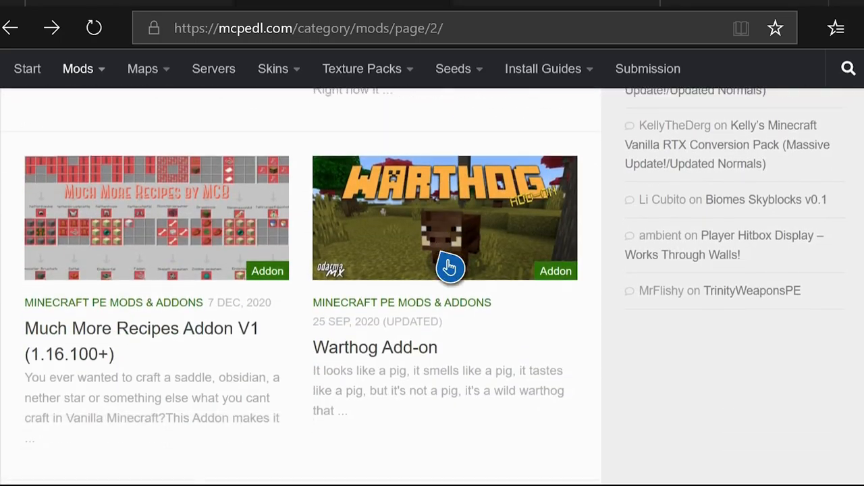
{"action": "scroll", "scroll_direction": "down", "scroll_amount": 3}
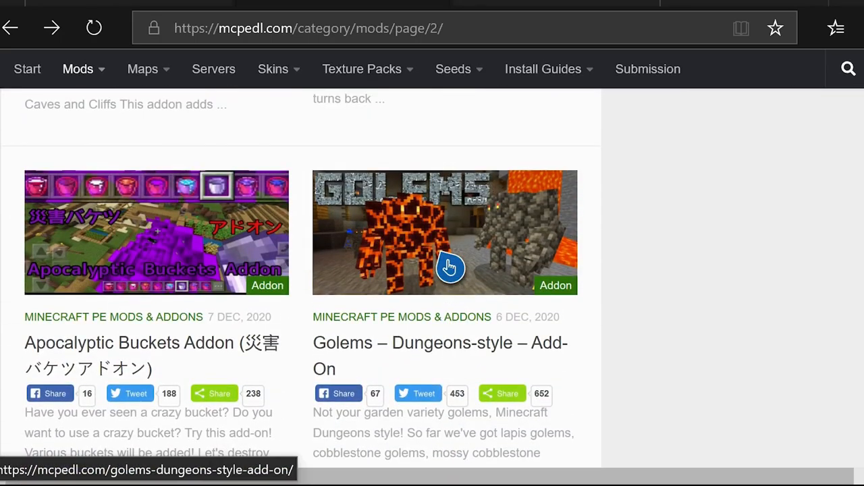
{"action": "scroll", "scroll_direction": "down", "scroll_amount": 3}
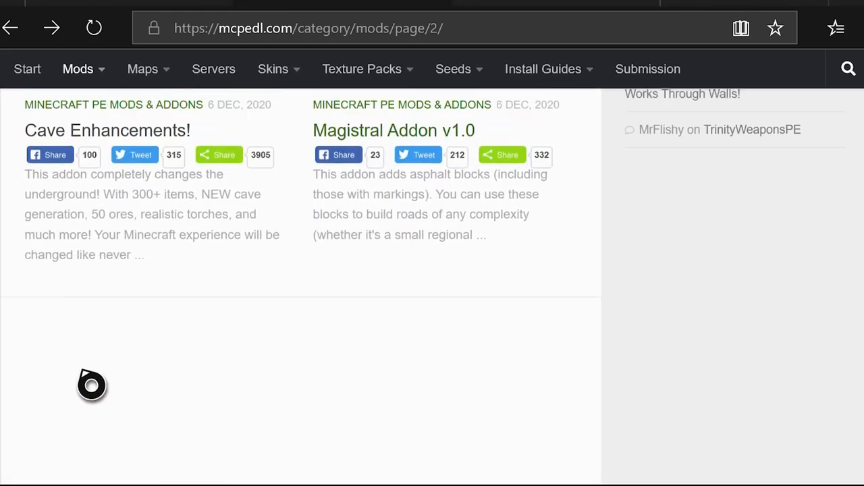
{"action": "scroll", "scroll_direction": "down", "scroll_amount": 3}
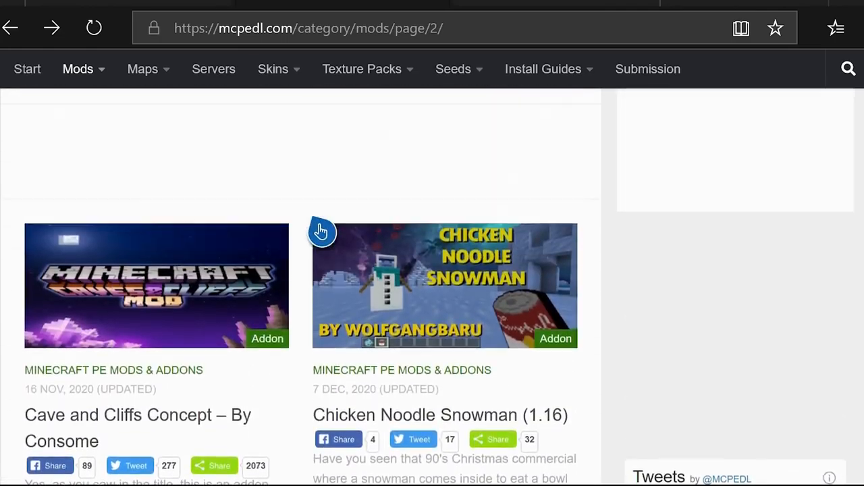
{"action": "scroll", "scroll_direction": "up", "scroll_amount": 3}
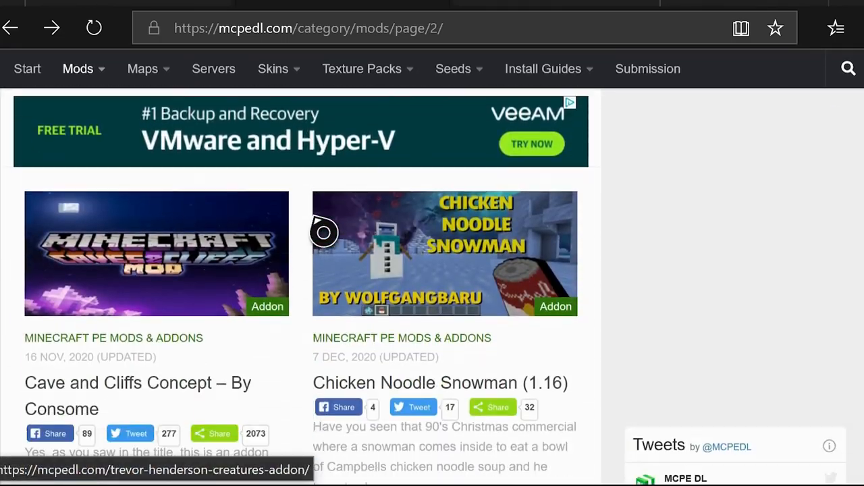
{"action": "scroll", "scroll_direction": "down", "scroll_amount": 3}
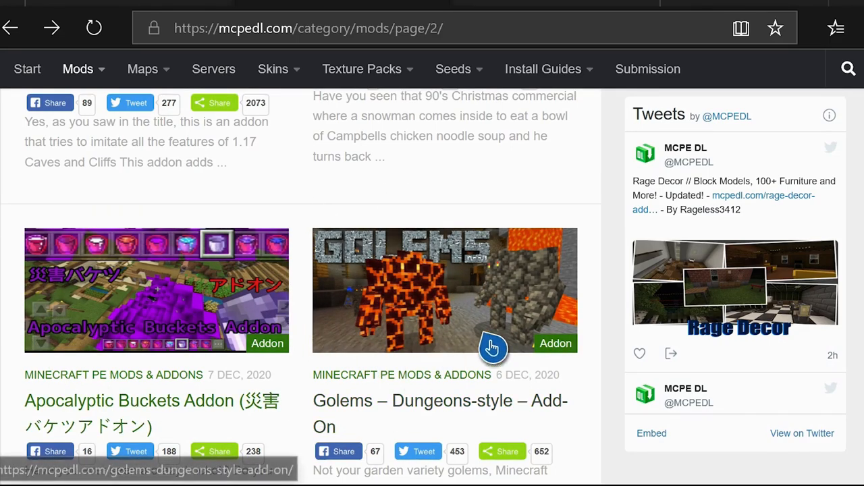
Scroll further up and down through the page 2 addon listings
{"action": "left_click", "coordinate": [453, 68]}
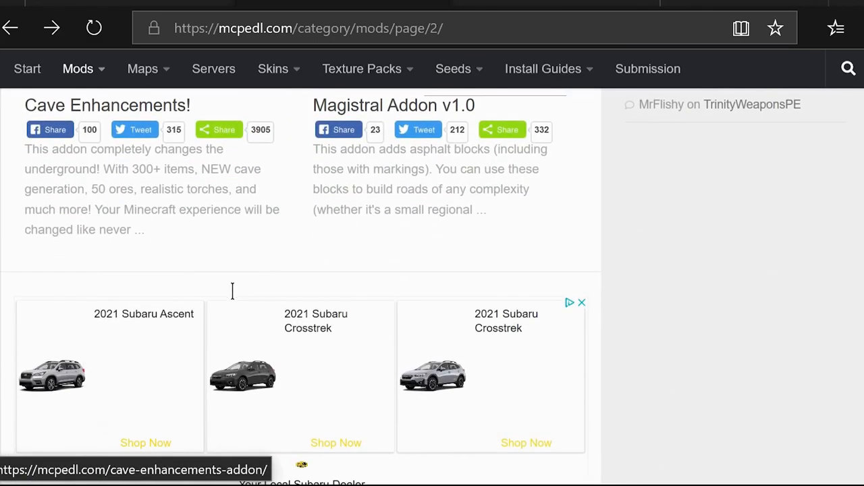
{"action": "scroll", "scroll_direction": "up", "scroll_amount": 3}
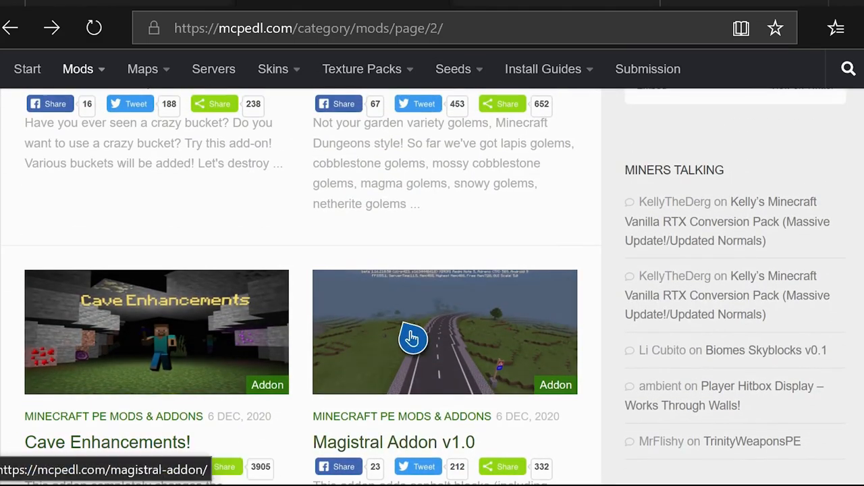
{"action": "scroll", "scroll_direction": "down", "scroll_amount": 3}
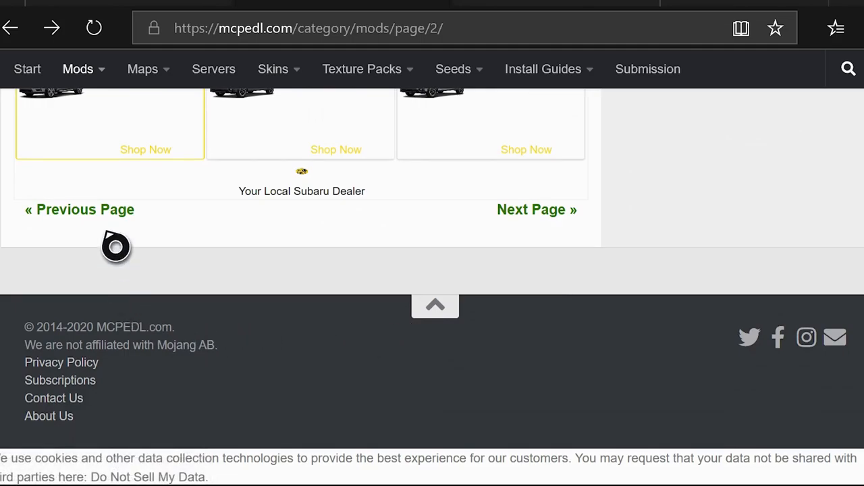
{"action": "scroll", "scroll_direction": "up", "scroll_amount": 3}
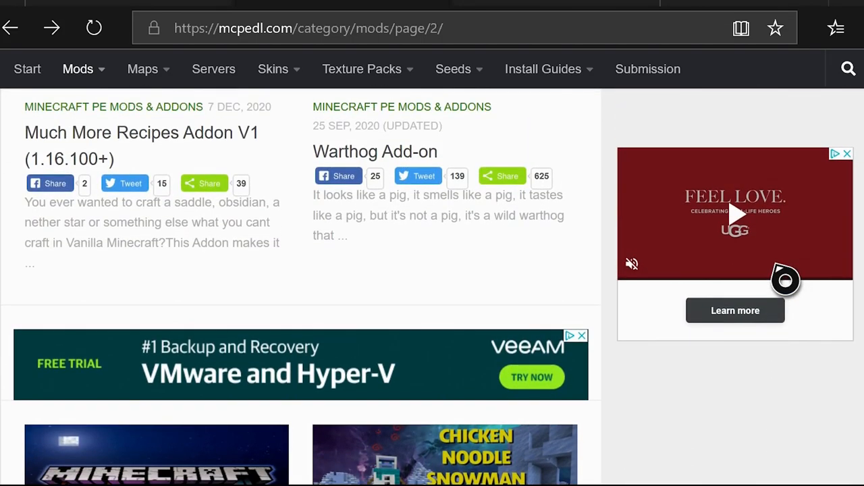
{"action": "scroll", "scroll_direction": "down", "scroll_amount": 3}
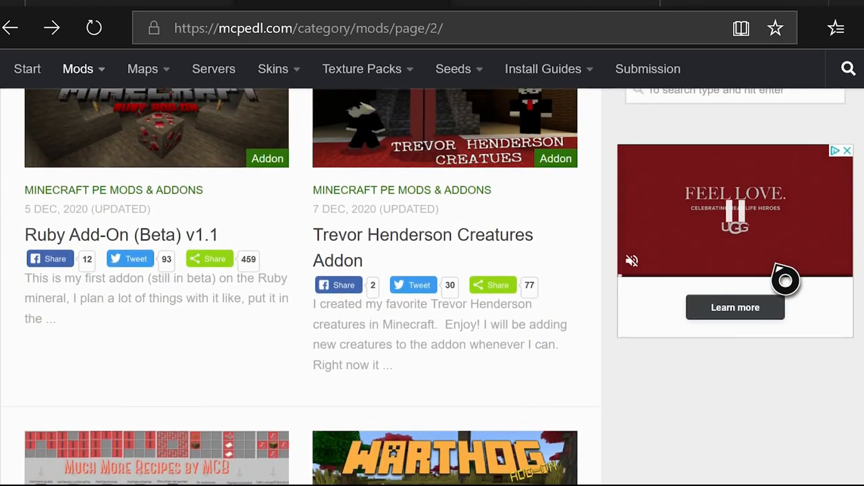
{"action": "scroll", "scroll_direction": "up", "scroll_amount": 3}
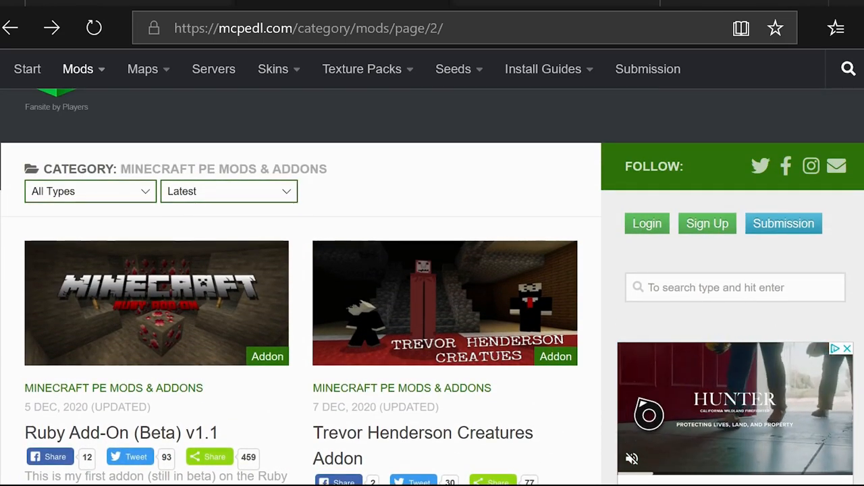
{"action": "scroll", "scroll_direction": "down", "scroll_amount": 3}
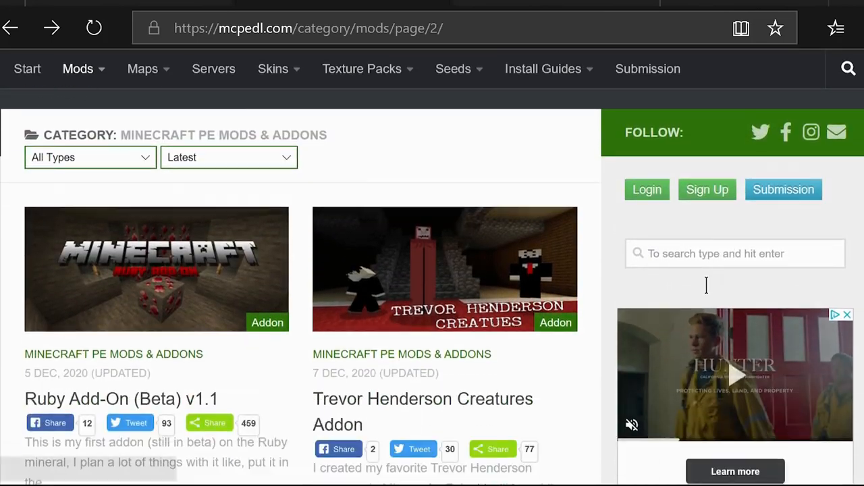
{"action": "left_click", "coordinate": [735, 253]}
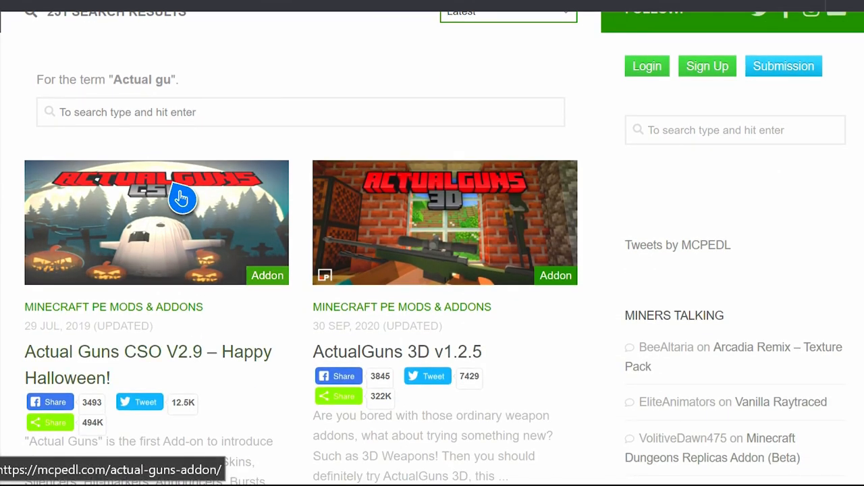
Open the ActualGuns 3D v1.2.5 result and follow its temporary download link
{"action": "scroll", "scroll_direction": "down", "scroll_amount": 3}
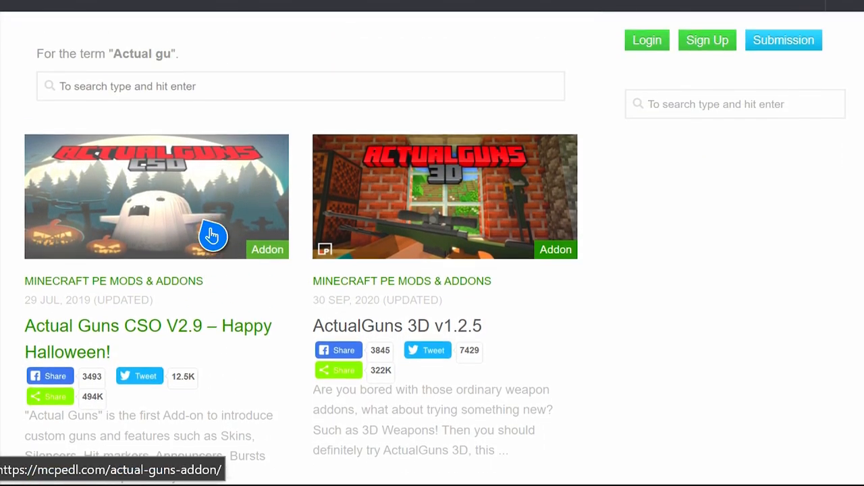
{"action": "scroll", "scroll_direction": "down", "scroll_amount": 3}
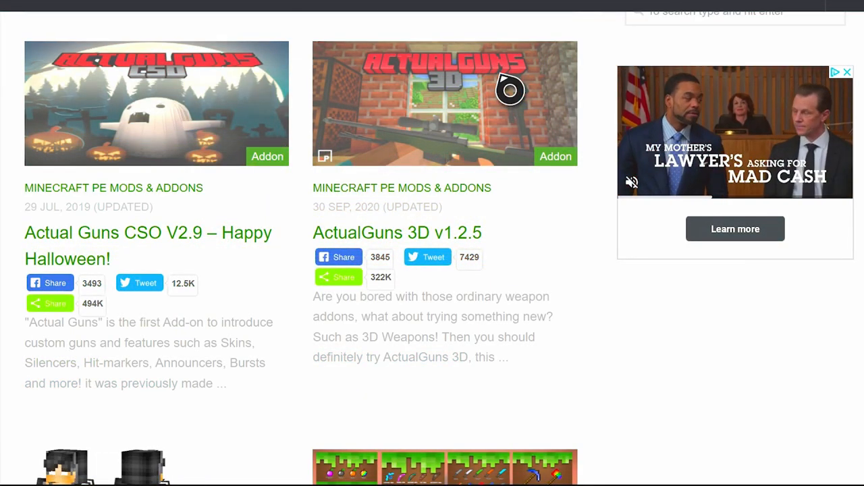
{"action": "mouse_move", "coordinate": [408, 243]}
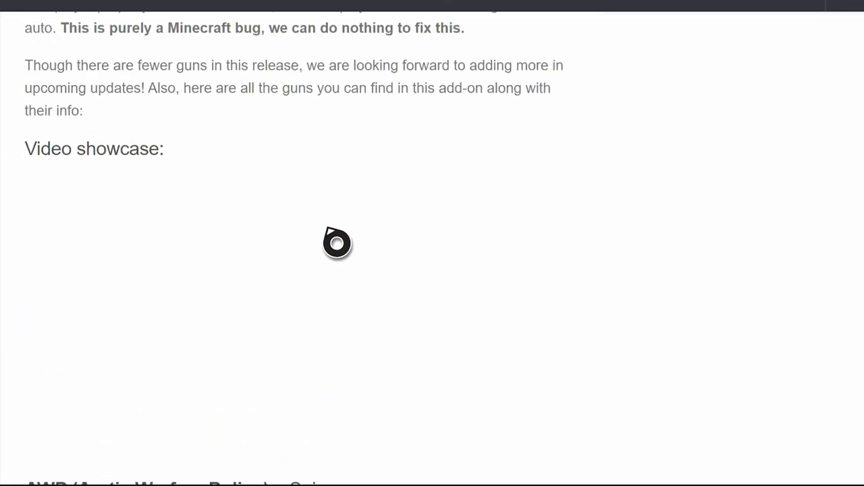
{"action": "scroll", "scroll_direction": "up", "scroll_amount": 3}
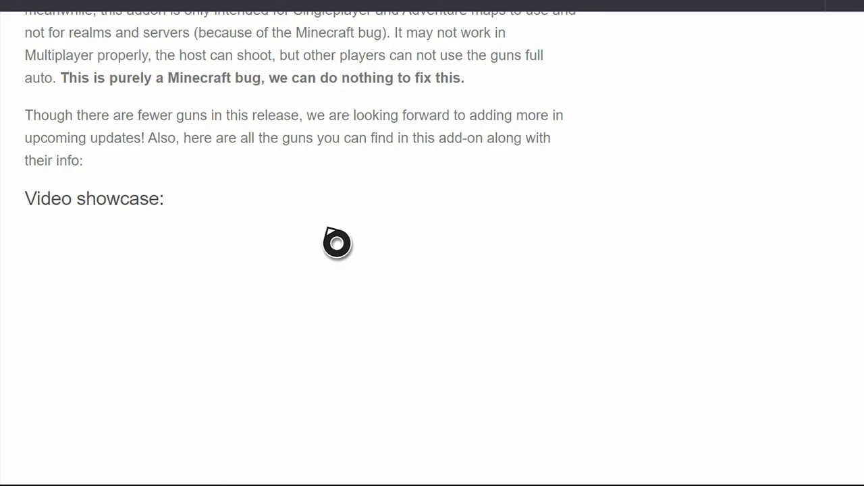
{"action": "scroll", "scroll_direction": "down", "scroll_amount": 3}
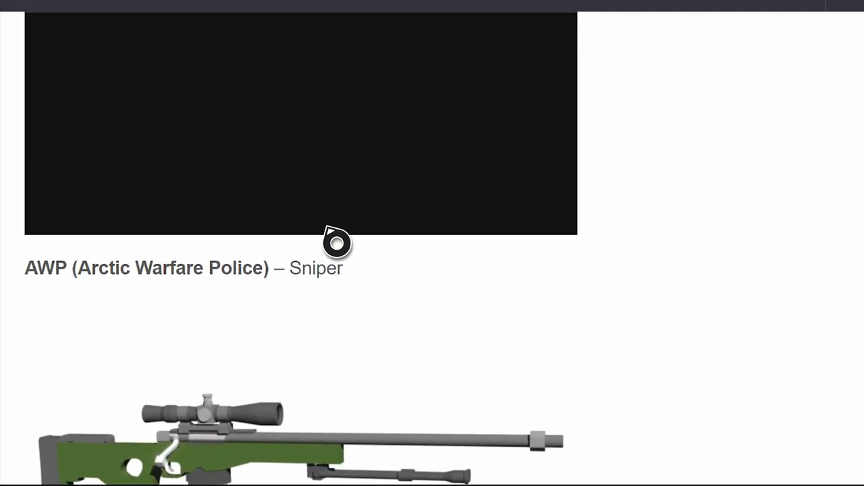
{"action": "scroll", "scroll_direction": "up", "scroll_amount": 3}
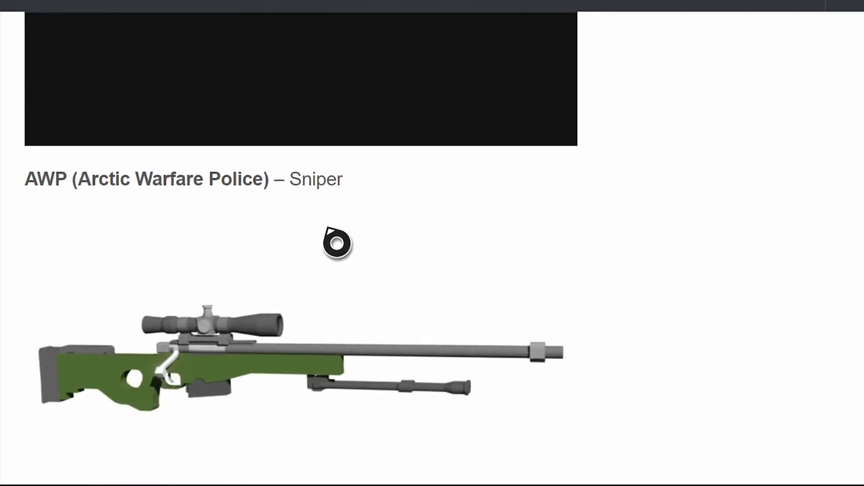
{"action": "scroll", "scroll_direction": "down", "scroll_amount": 3}
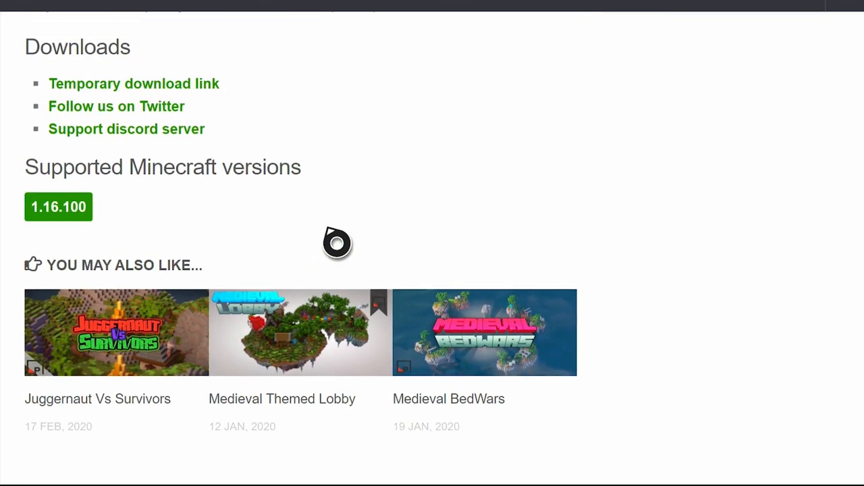
{"action": "scroll", "scroll_direction": "up", "scroll_amount": 3}
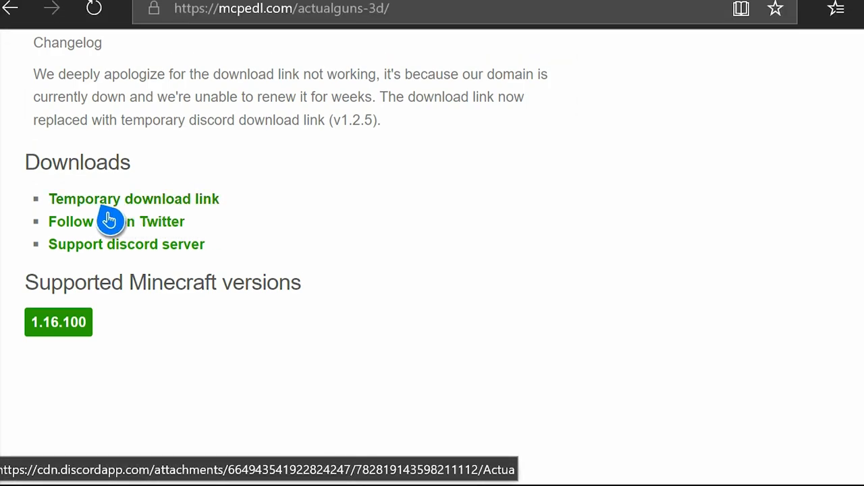
{"action": "left_click", "coordinate": [134, 199]}
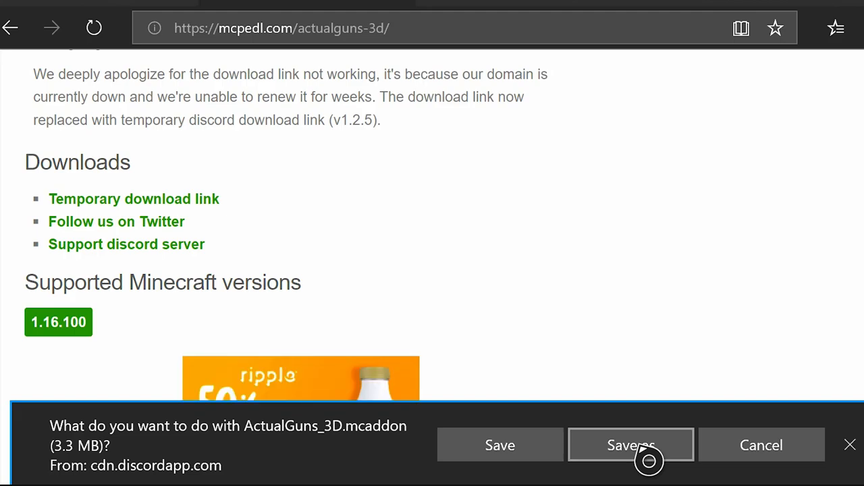
{"action": "mouse_move", "coordinate": [403, 217]}
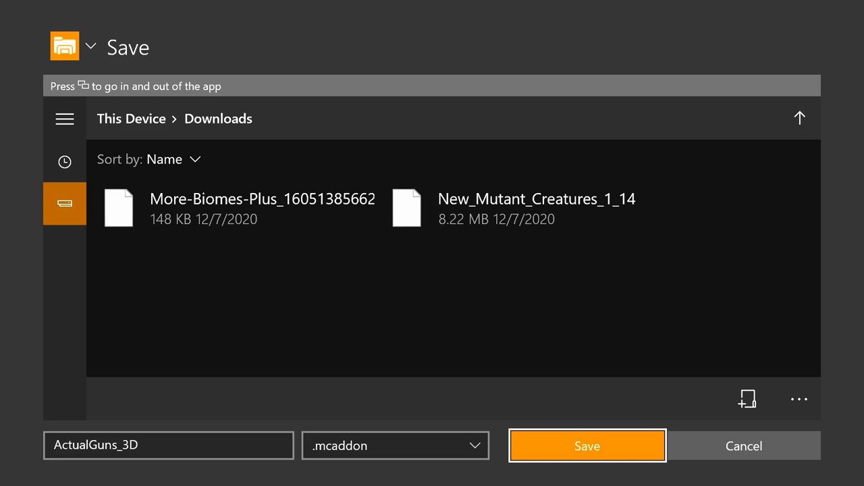
Save ActualGuns_3D.mcaddon into the Downloads folder
{"action": "left_click", "coordinate": [586, 446]}
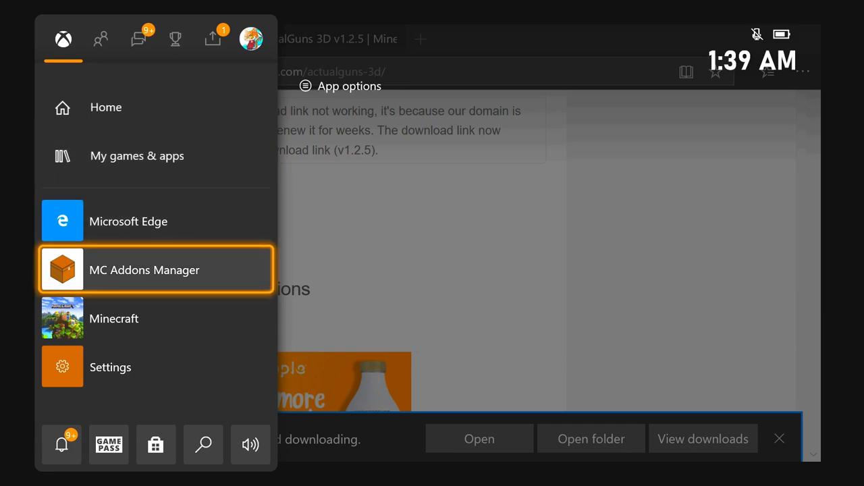
Relaunch MC Addons Manager, view the Worlds and Resources packs lists, and start an import
{"action": "left_click", "coordinate": [144, 270]}
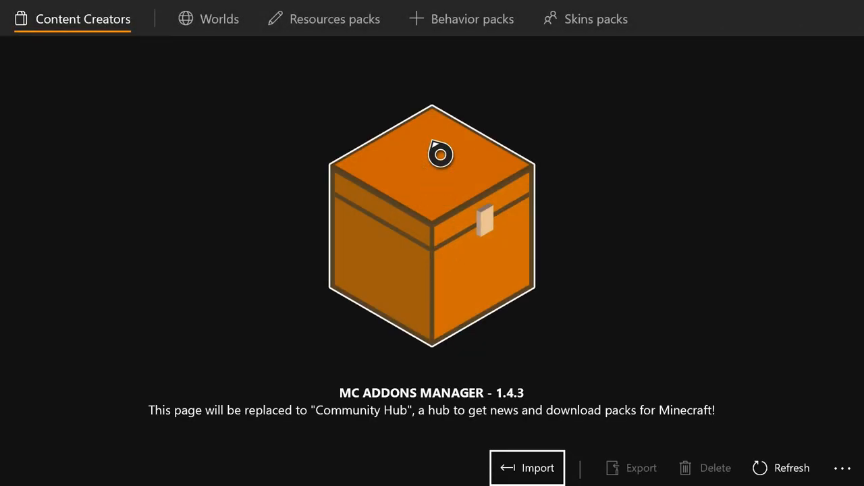
{"action": "left_click", "coordinate": [218, 19]}
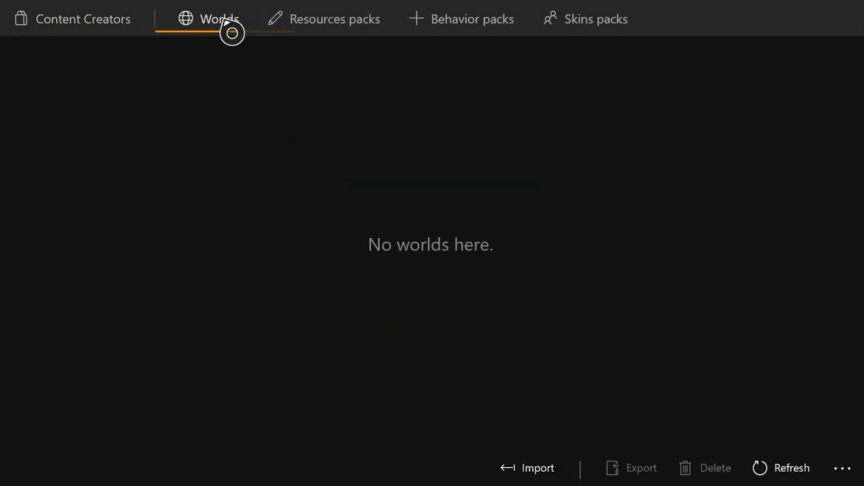
{"action": "left_click", "coordinate": [335, 19]}
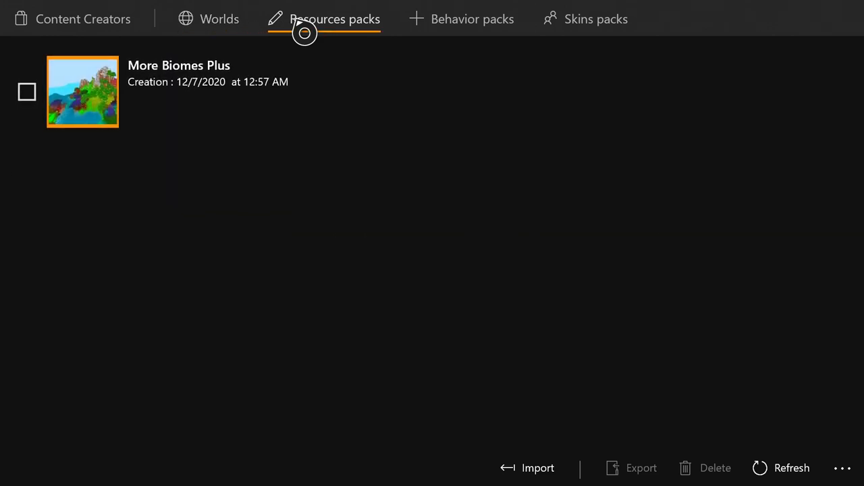
{"action": "mouse_move", "coordinate": [476, 431]}
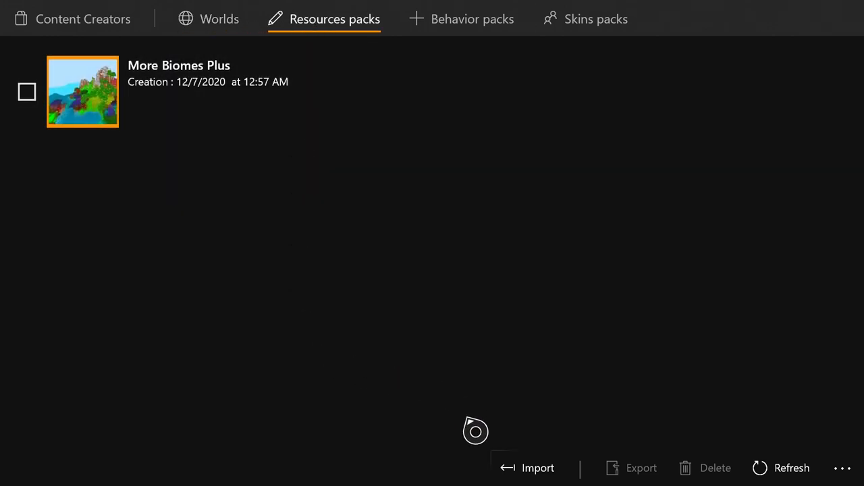
{"action": "left_click", "coordinate": [537, 467]}
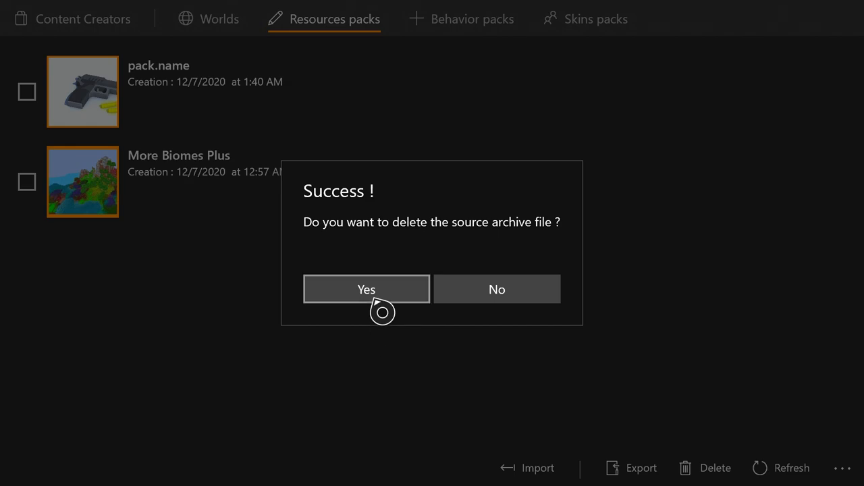
{"action": "mouse_move", "coordinate": [496, 289]}
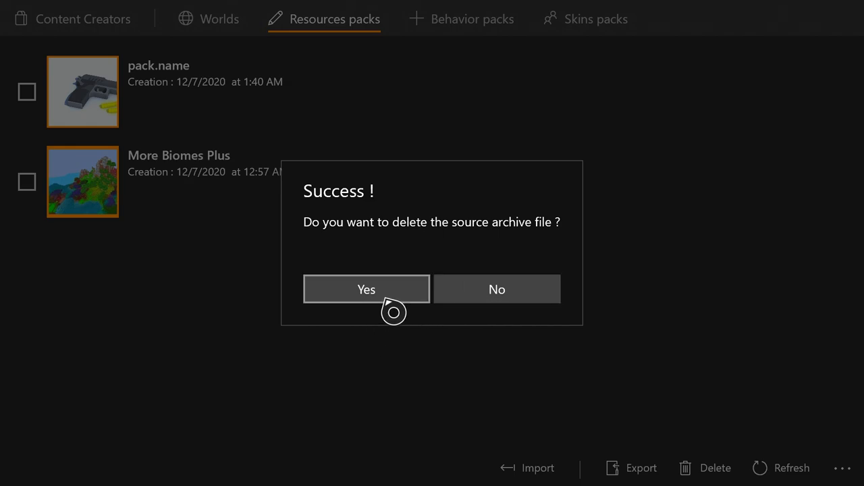
{"action": "mouse_move", "coordinate": [412, 311]}
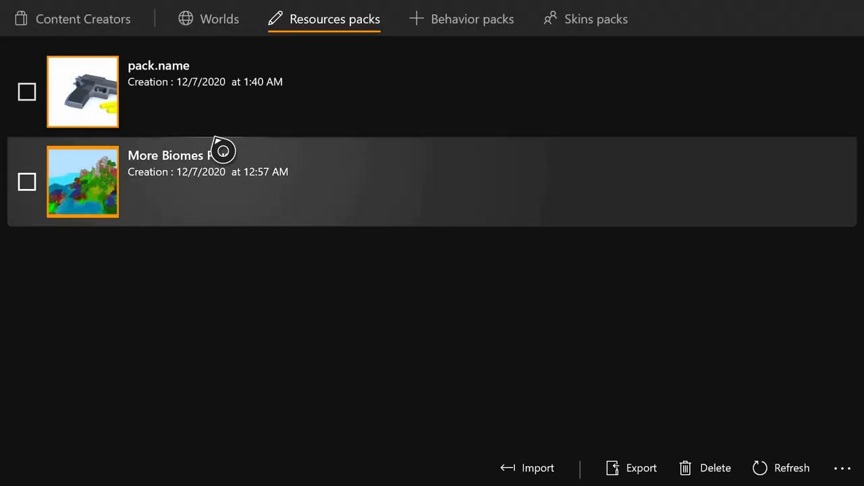
Check that the ActualGuns pack also appears under Behavior packs
{"action": "left_click", "coordinate": [471, 19]}
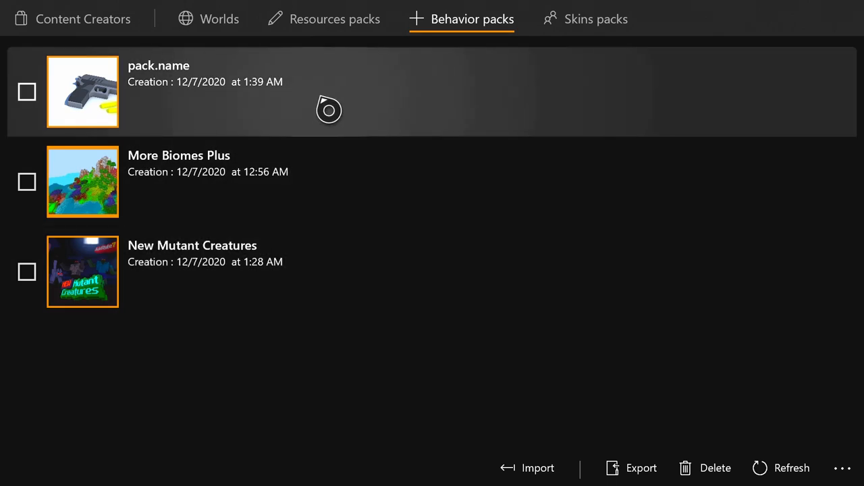
{"action": "mouse_move", "coordinate": [10, 473]}
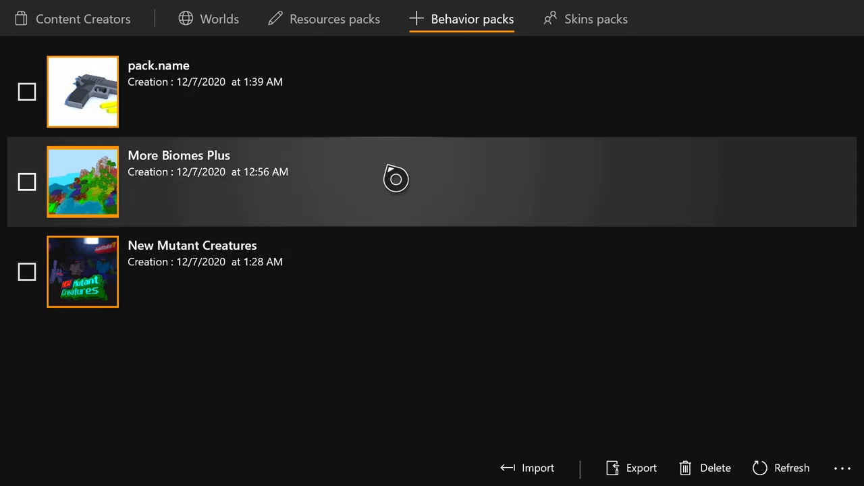
{"action": "mouse_move", "coordinate": [347, 37]}
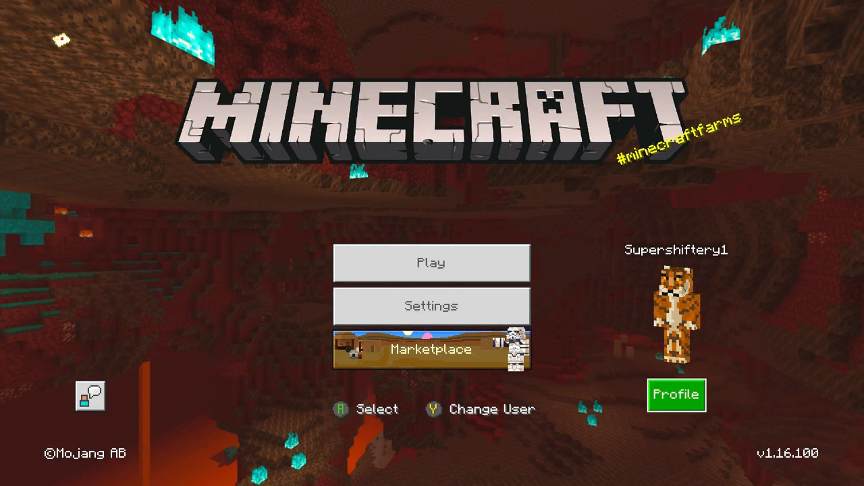
Go to Play, open the worlds list and scroll down to My World
{"action": "left_click", "coordinate": [431, 349]}
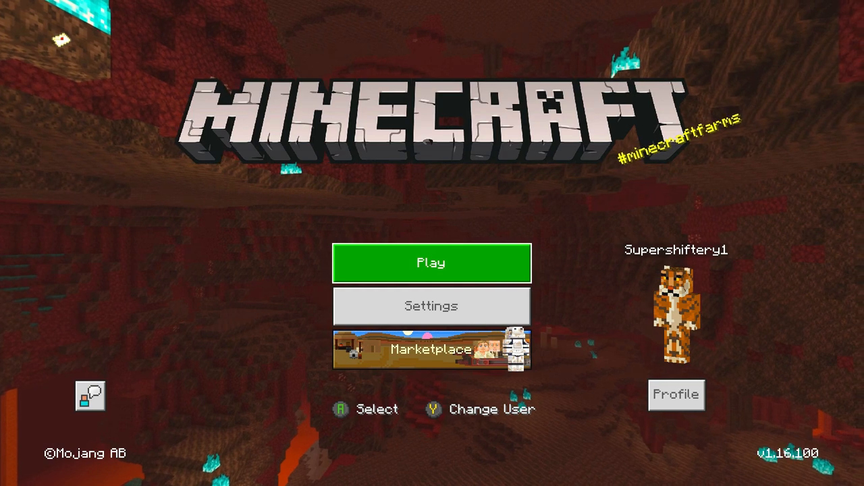
{"action": "left_click", "coordinate": [432, 263]}
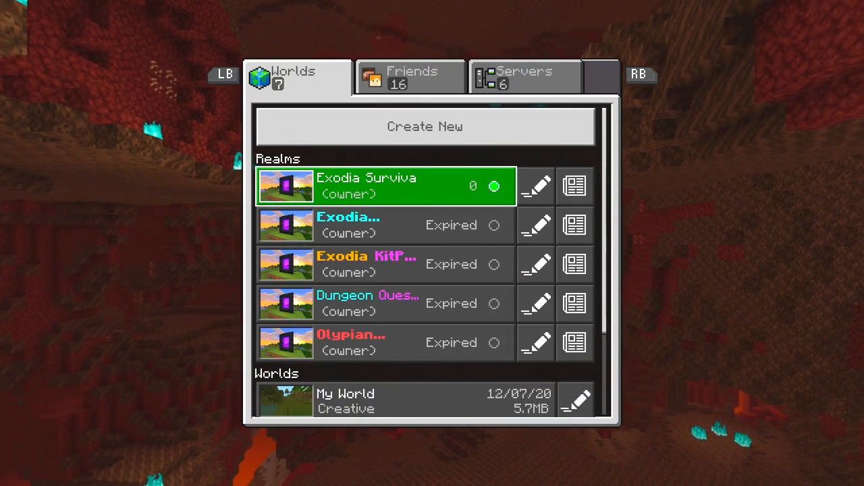
{"action": "scroll", "scroll_direction": "down", "scroll_amount": 3}
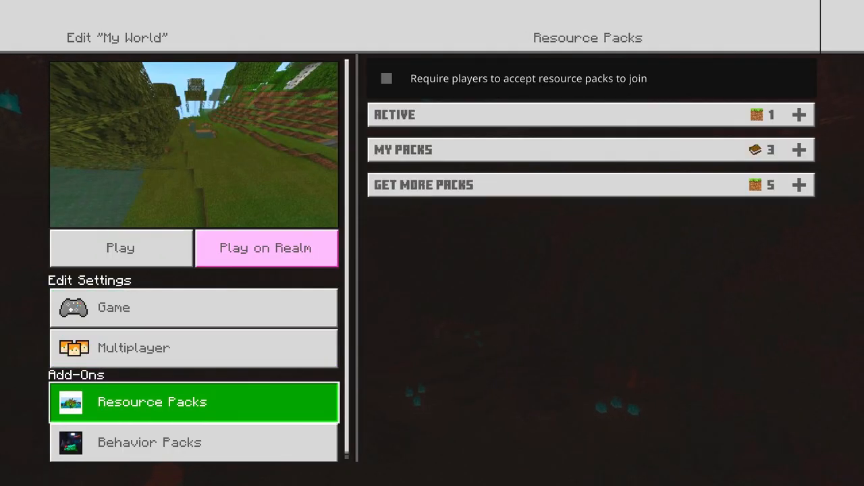
Activate the ActualGuns resource pack, check active behavior packs and game settings, then play My World
{"action": "left_click", "coordinate": [590, 150]}
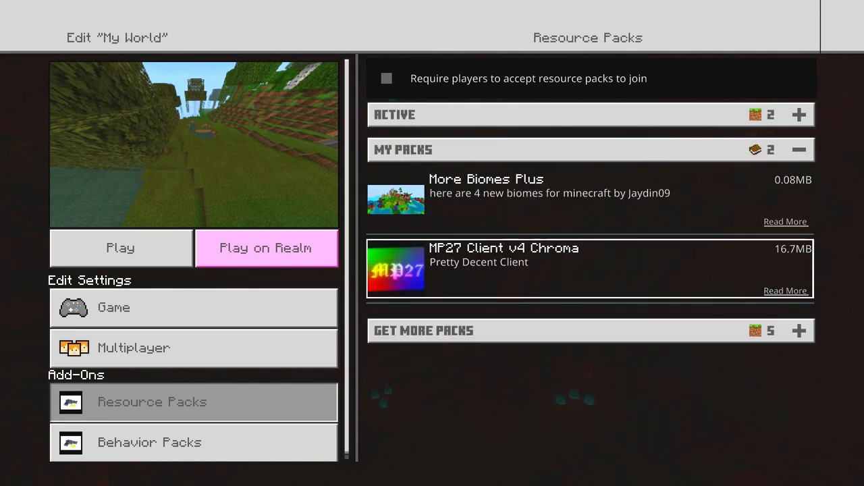
{"action": "left_click", "coordinate": [149, 442]}
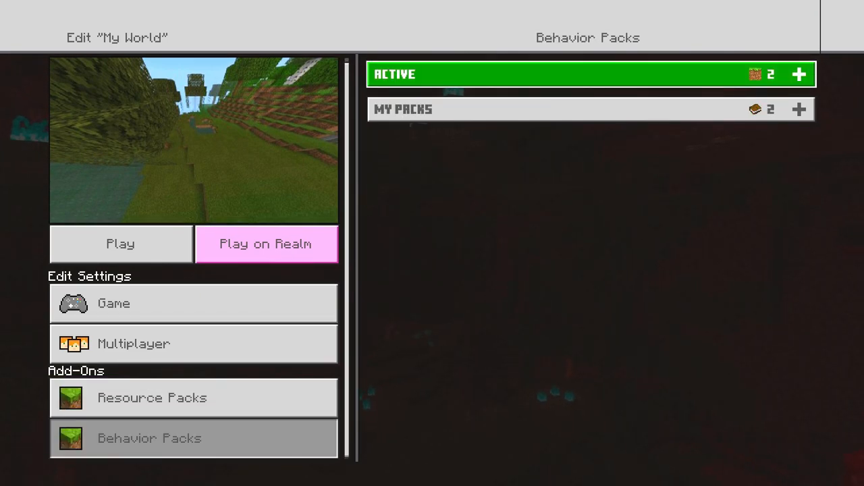
{"action": "left_click", "coordinate": [589, 74]}
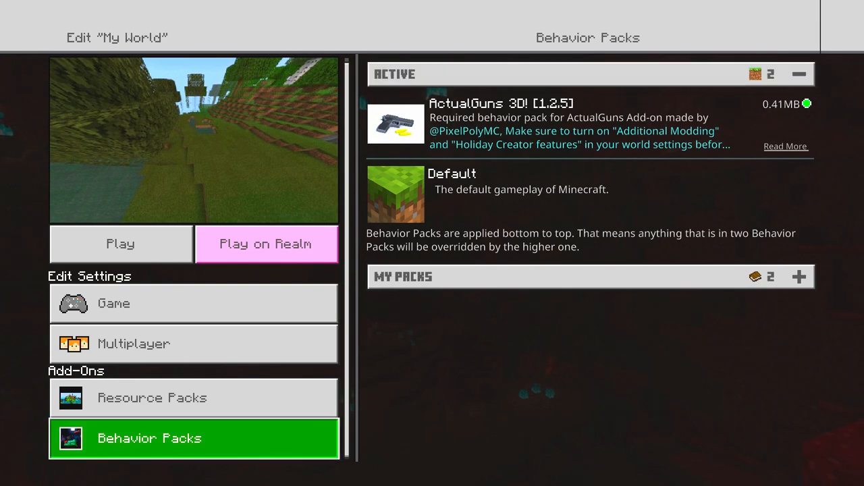
{"action": "left_click", "coordinate": [193, 303]}
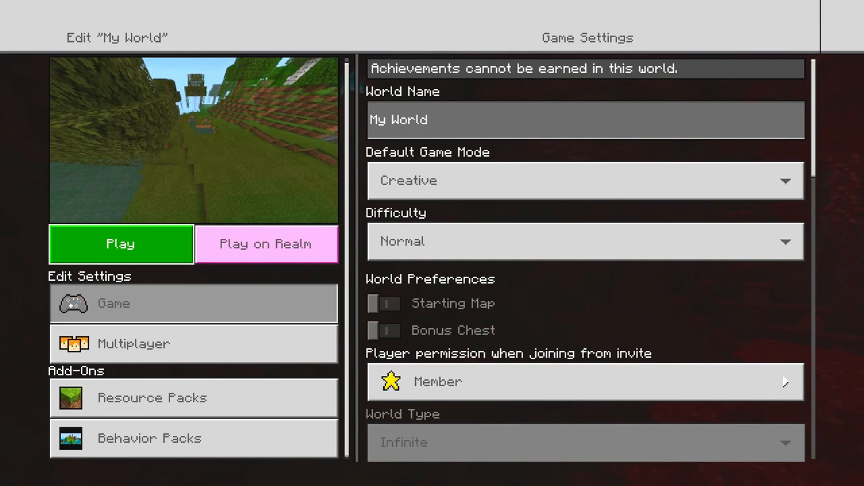
{"action": "left_click", "coordinate": [120, 244]}
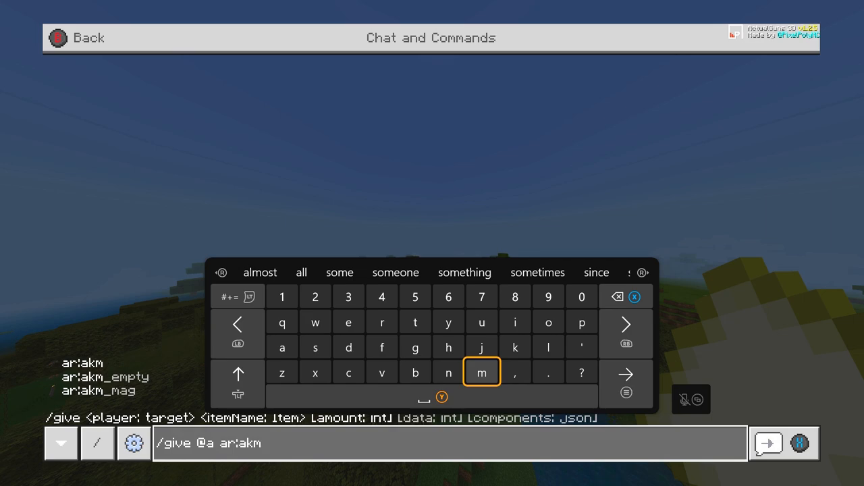
Send the /give @a ar:akm command to receive the AKM rifle
{"action": "left_click", "coordinate": [482, 372]}
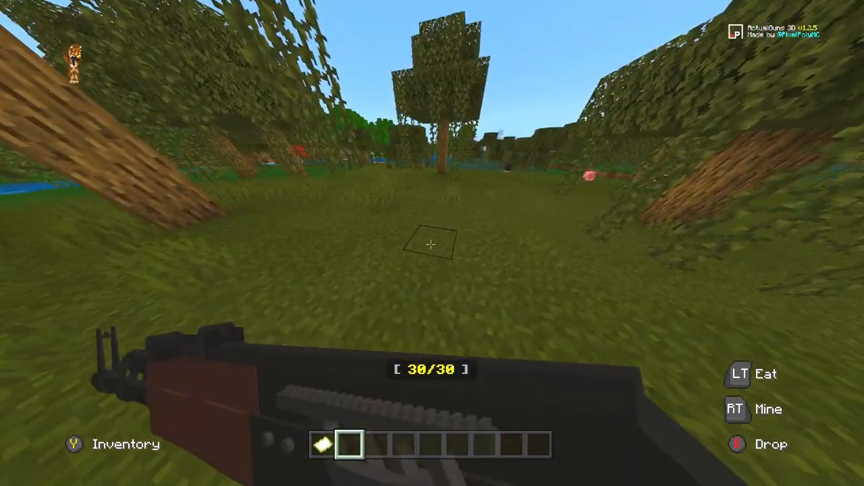
{"action": "mouse_move", "coordinate": [433, 243]}
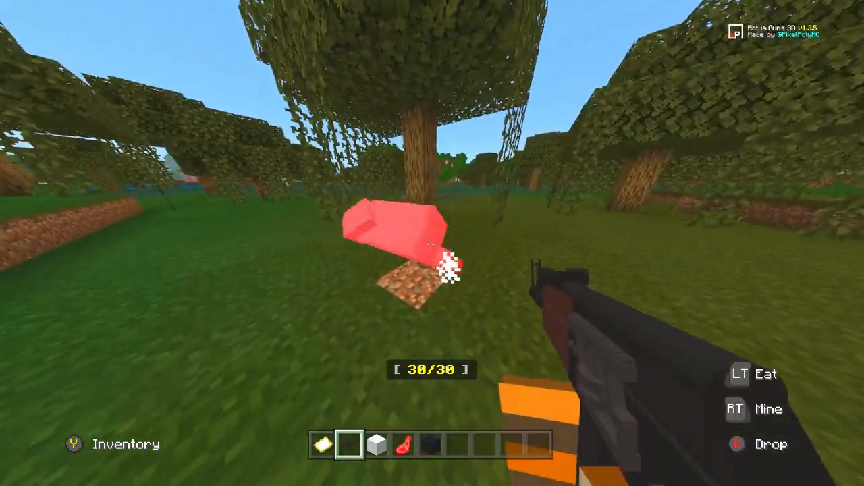
{"action": "mouse_move", "coordinate": [432, 243]}
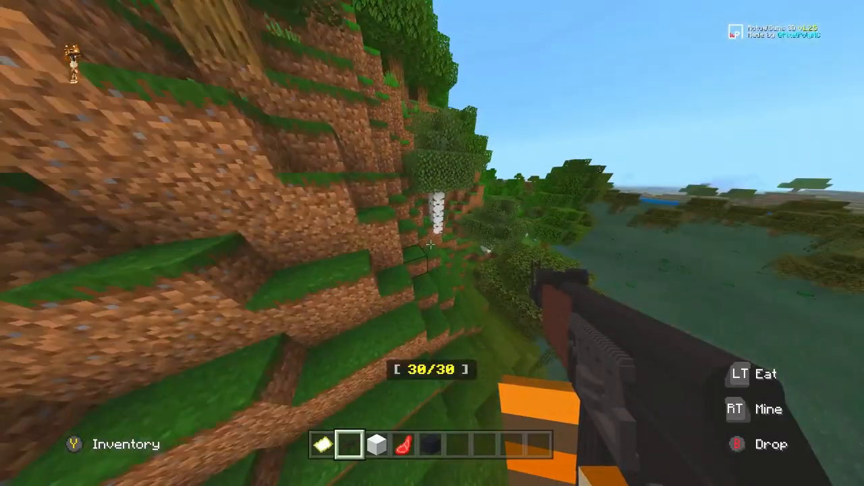
{"action": "mouse_move", "coordinate": [432, 243]}
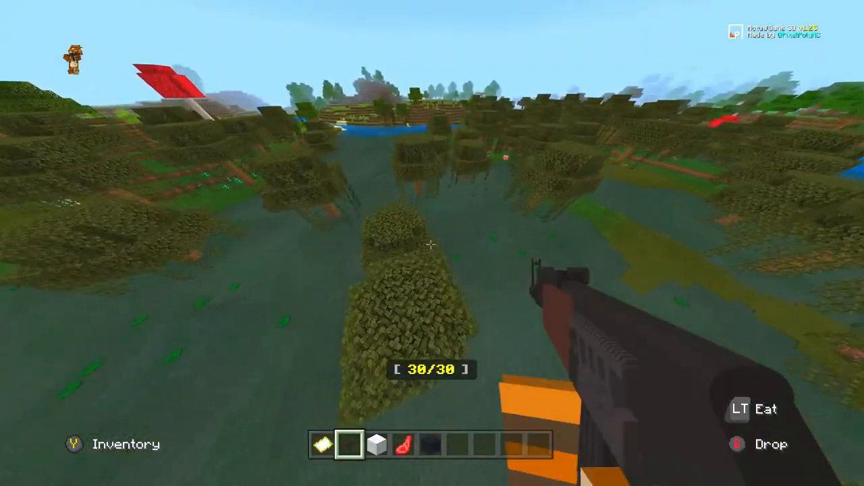
{"action": "mouse_move", "coordinate": [432, 243]}
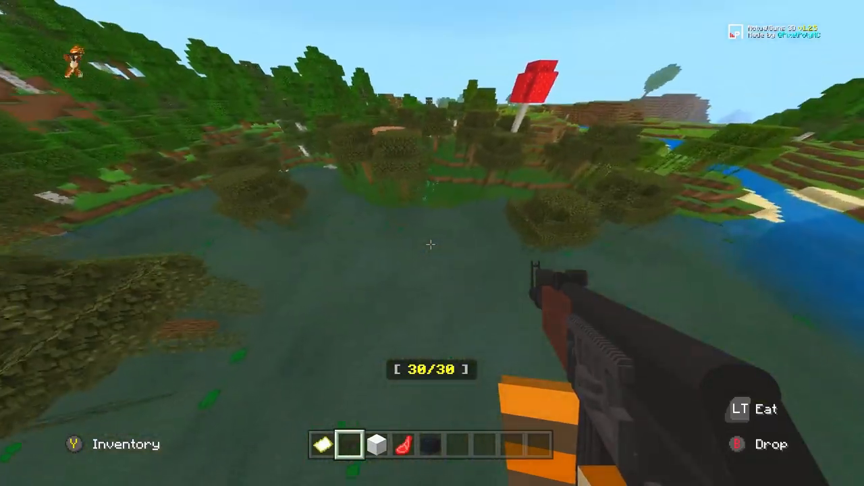
{"action": "mouse_move", "coordinate": [432, 243]}
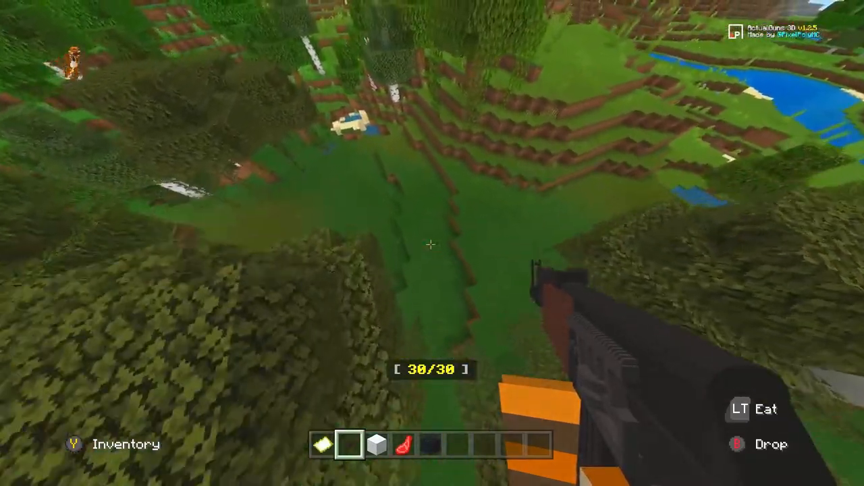
{"action": "mouse_move", "coordinate": [432, 244]}
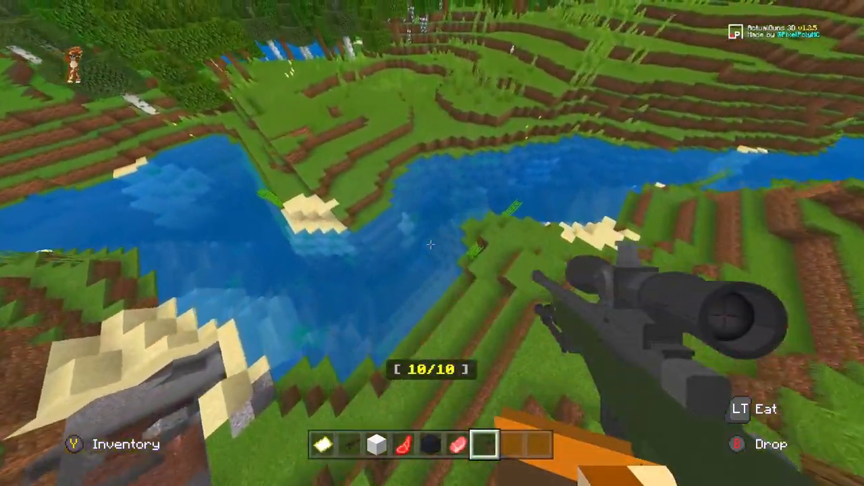
{"action": "mouse_move", "coordinate": [432, 243]}
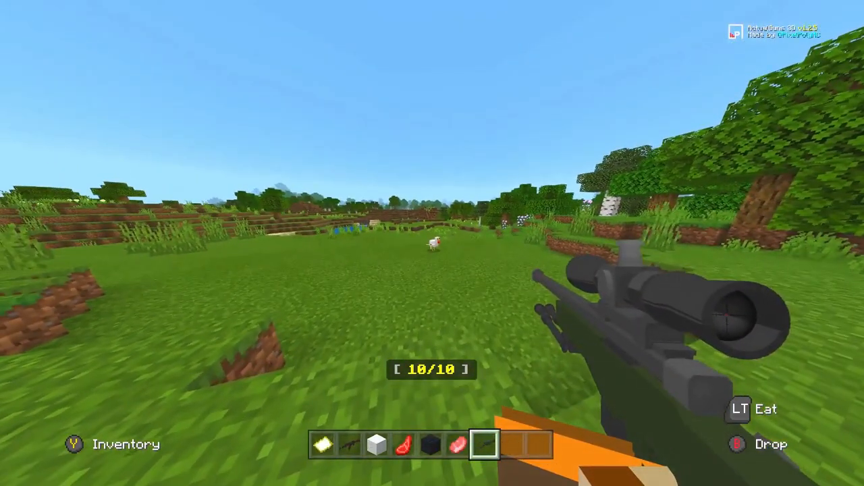
Fire the scoped sniper rifle at the nearby cow and pig
{"action": "right_click", "coordinate": [433, 244]}
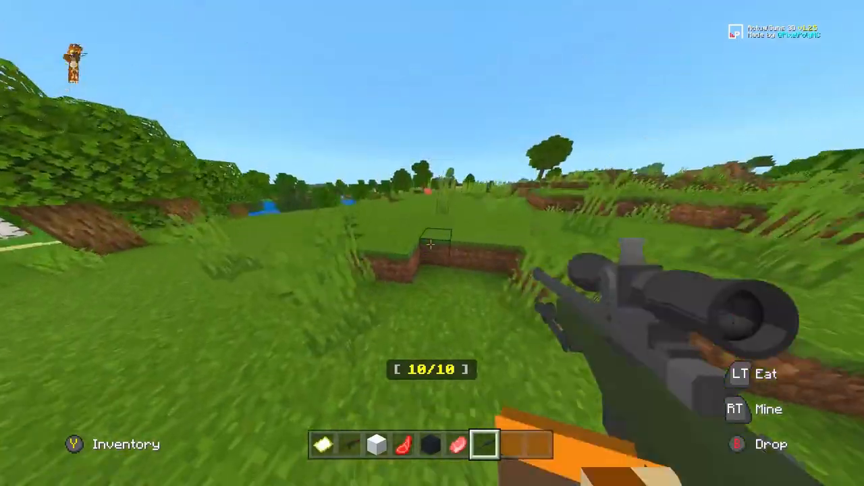
{"action": "mouse_move", "coordinate": [432, 243]}
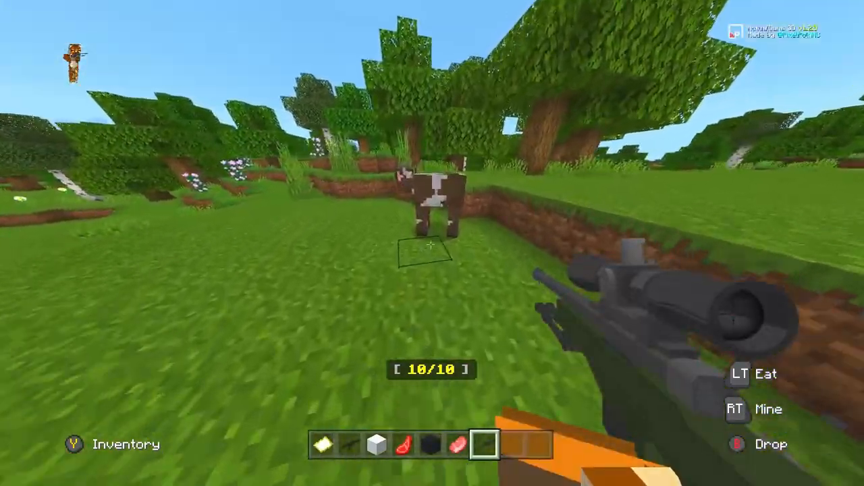
{"action": "mouse_move", "coordinate": [432, 243]}
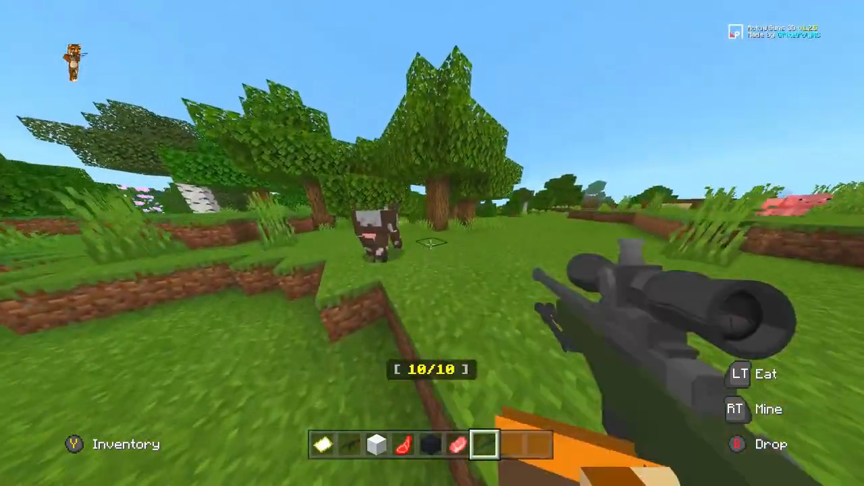
{"action": "mouse_move", "coordinate": [432, 243]}
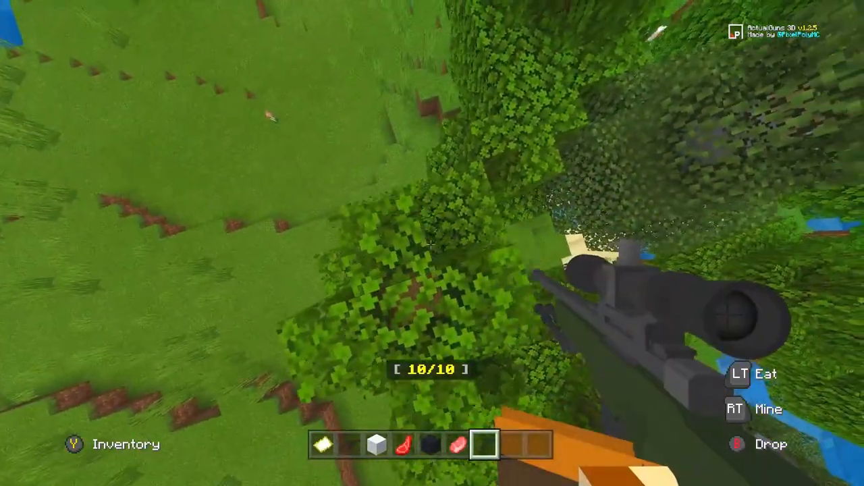
{"action": "mouse_move", "coordinate": [432, 243]}
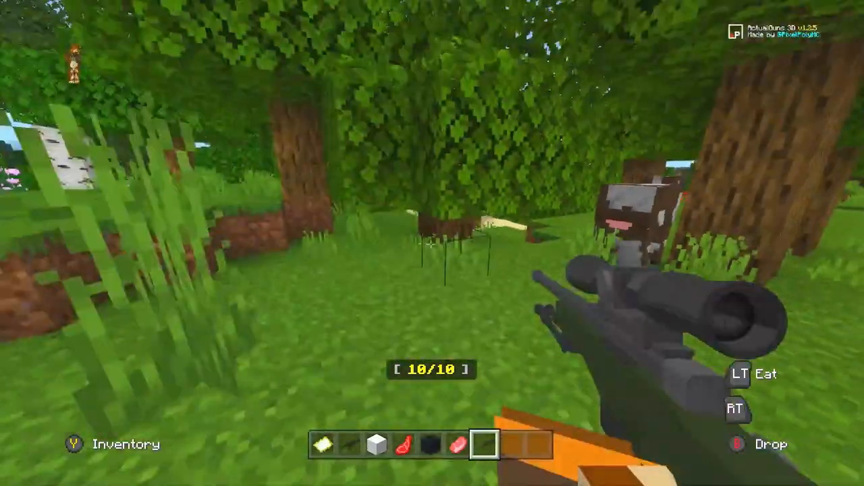
{"action": "mouse_move", "coordinate": [432, 244]}
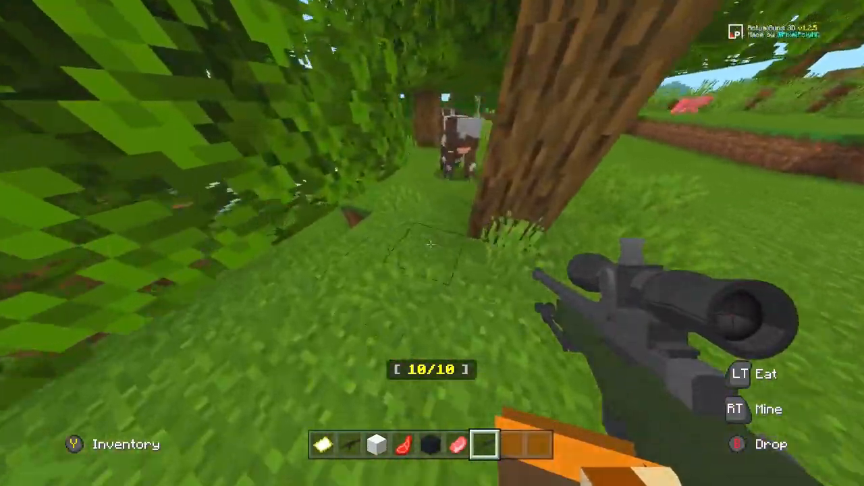
{"action": "mouse_move", "coordinate": [432, 243]}
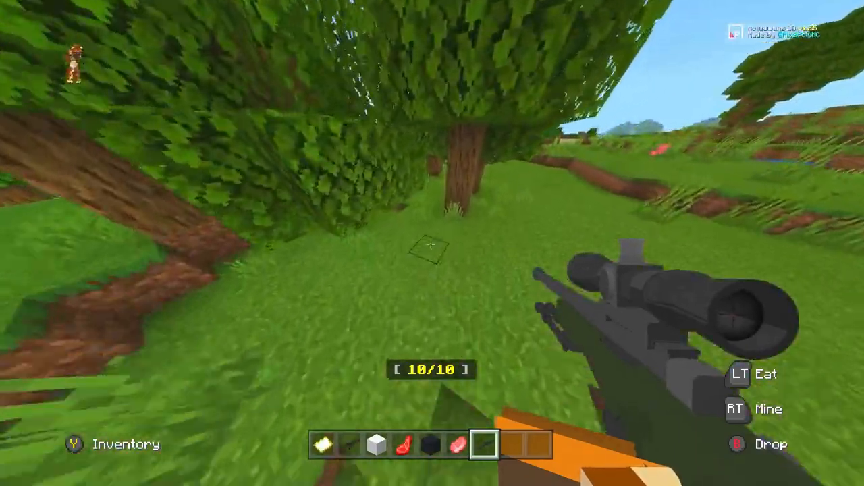
{"action": "mouse_move", "coordinate": [432, 243]}
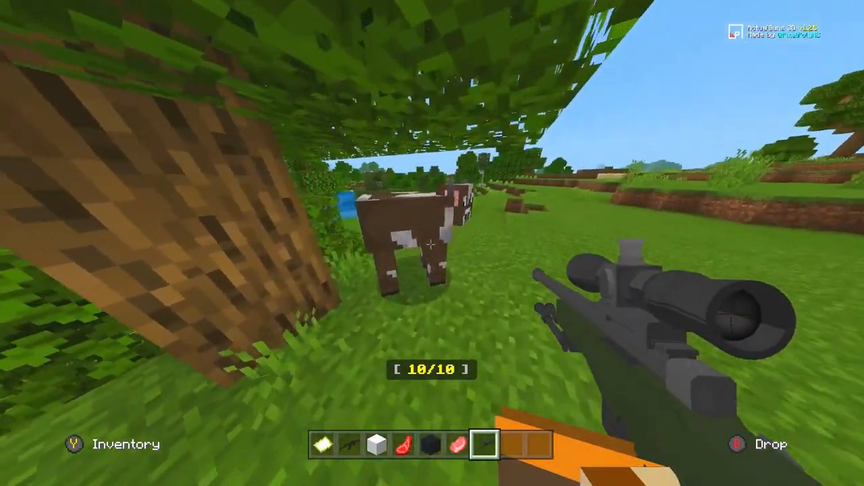
{"action": "right_click", "coordinate": [432, 243]}
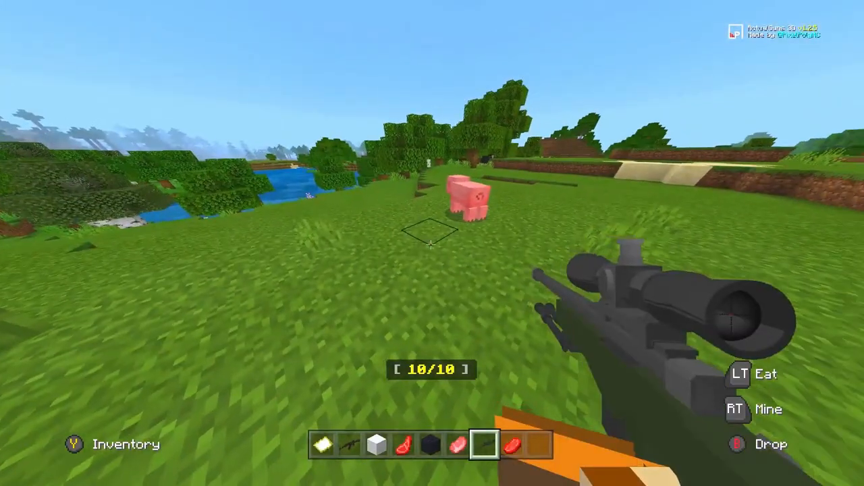
{"action": "right_click", "coordinate": [432, 243]}
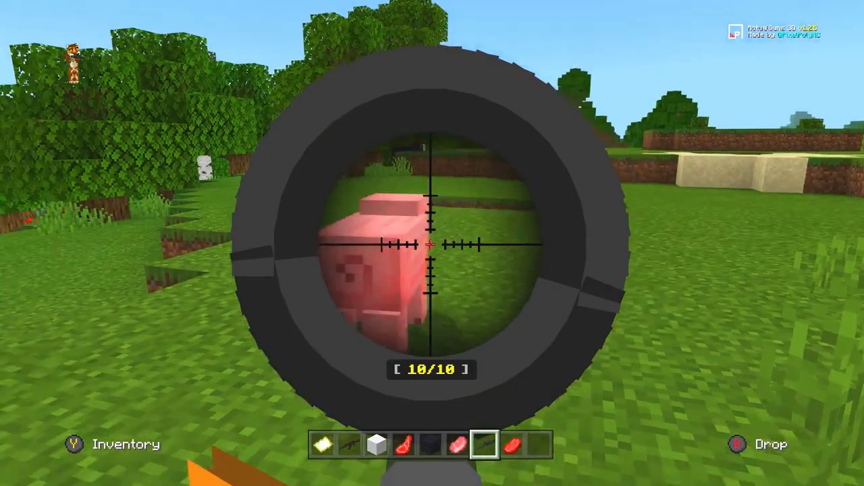
{"action": "right_click", "coordinate": [432, 243]}
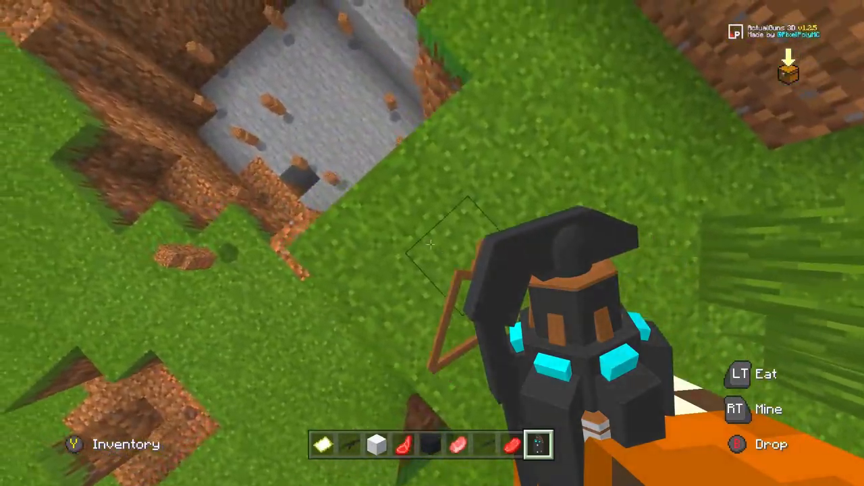
{"action": "mouse_move", "coordinate": [432, 243]}
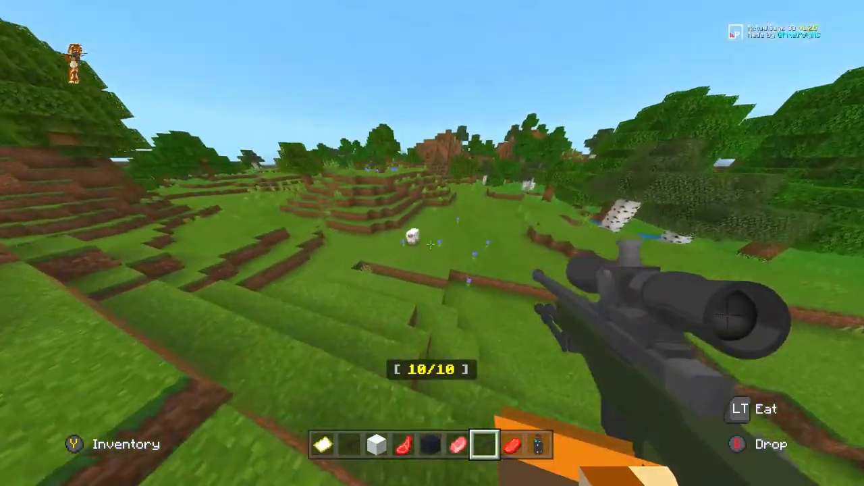
Shoot the sniper rifle at a chicken on the grassy hillside
{"action": "right_click", "coordinate": [432, 243]}
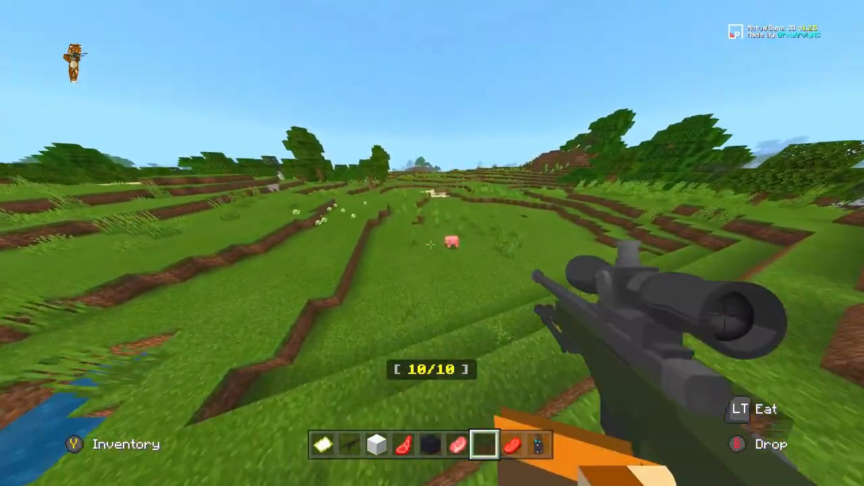
{"action": "mouse_move", "coordinate": [432, 243]}
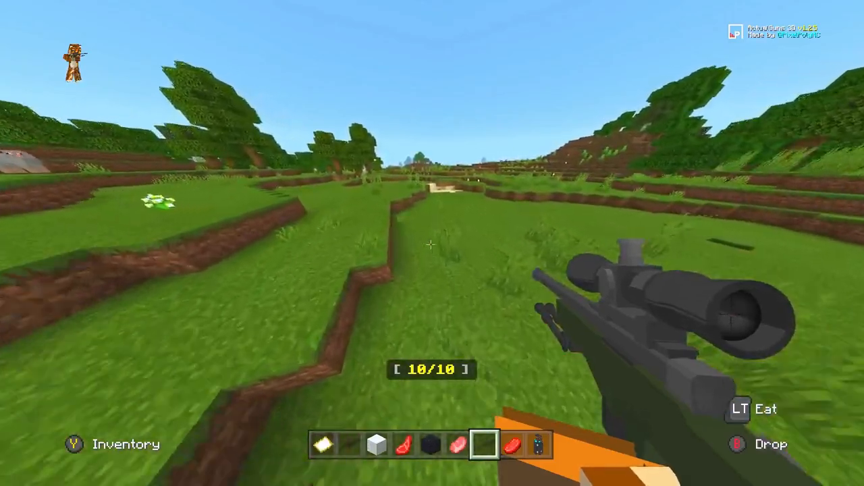